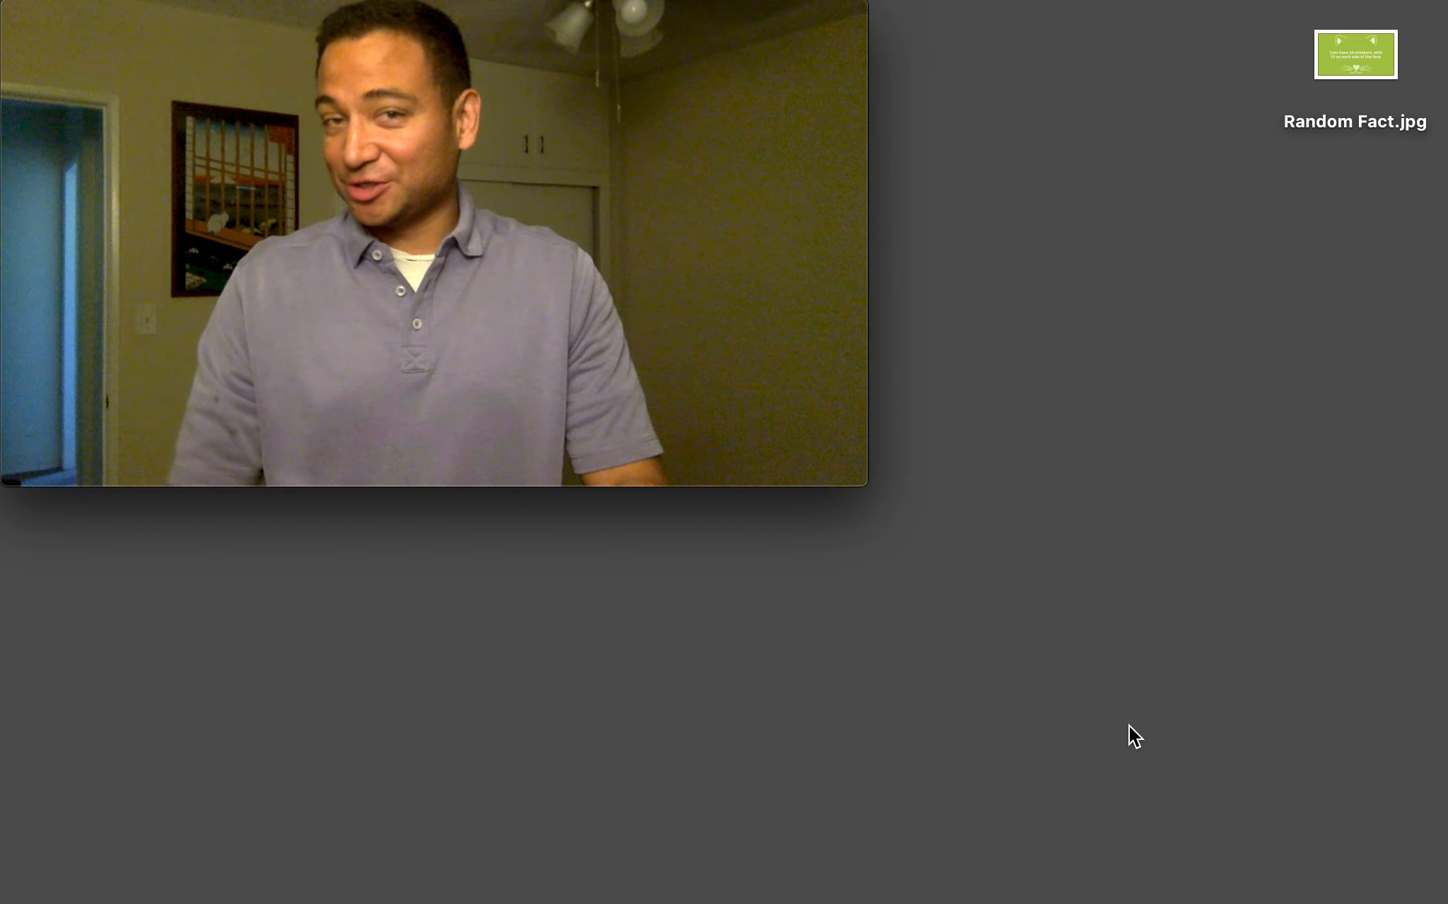
# Step: Open Random Fact.jpg in Preview to show the green cat-whiskers fact graphic
pyautogui.click(1355, 54)
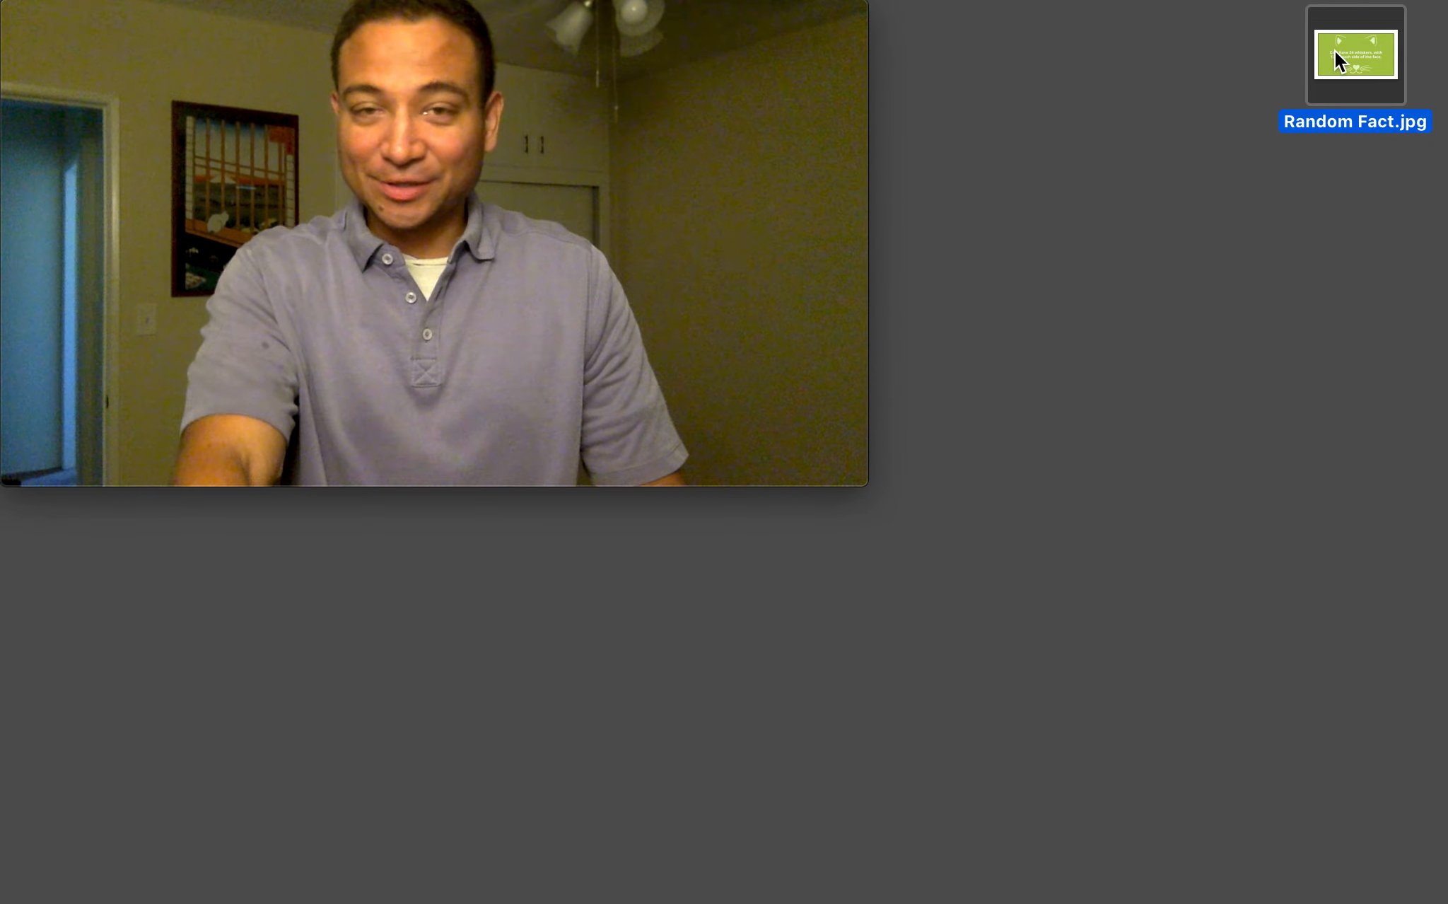
pyautogui.doubleClick(1354, 57)
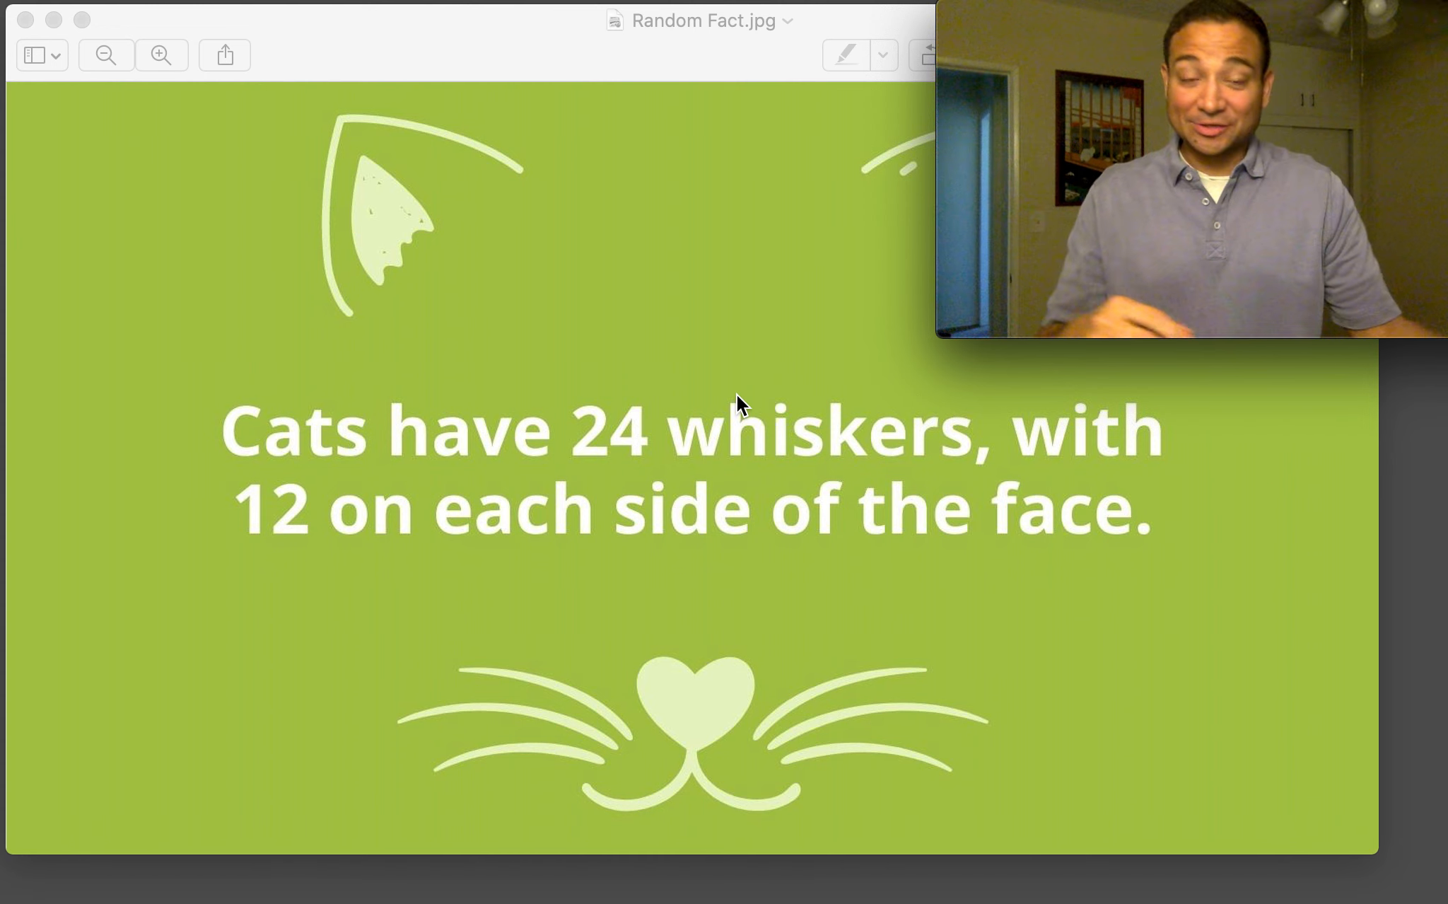
pyautogui.moveTo(221, 203)
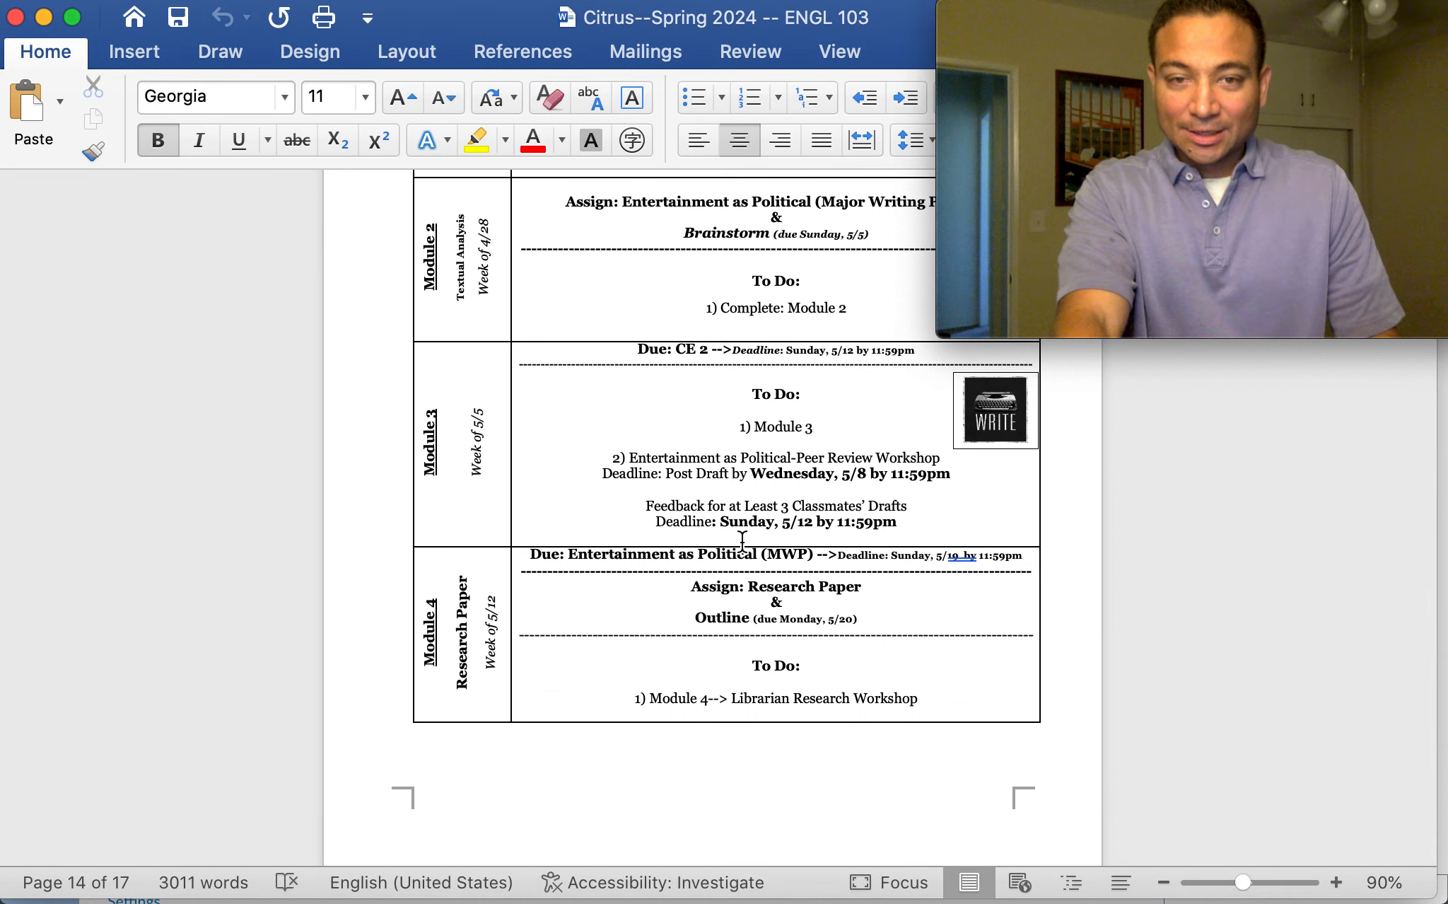
pyautogui.scroll(3)
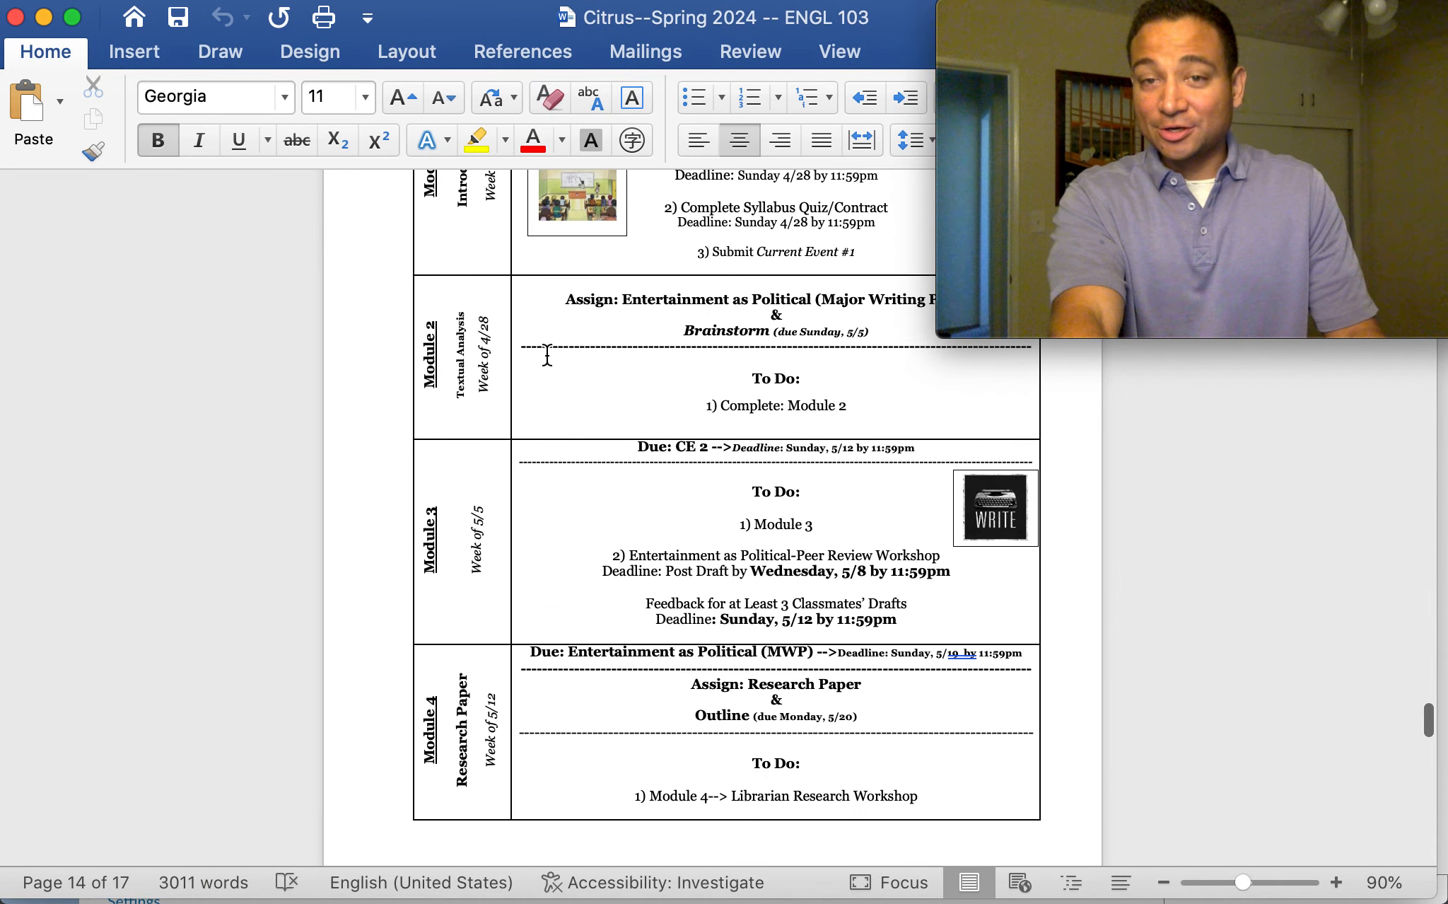
pyautogui.scroll(3)
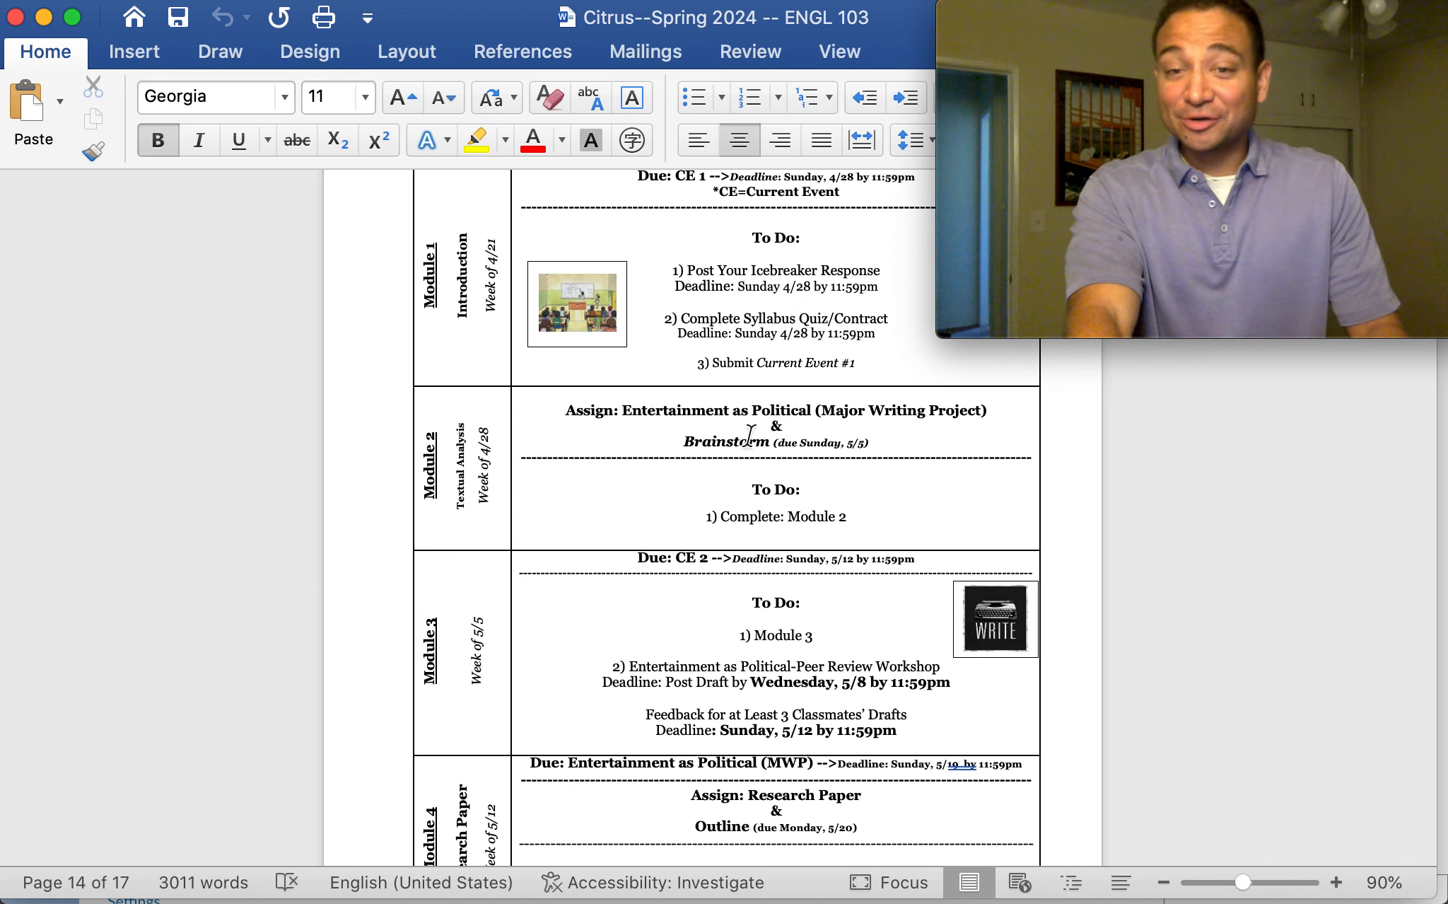
pyautogui.moveTo(1068, 852)
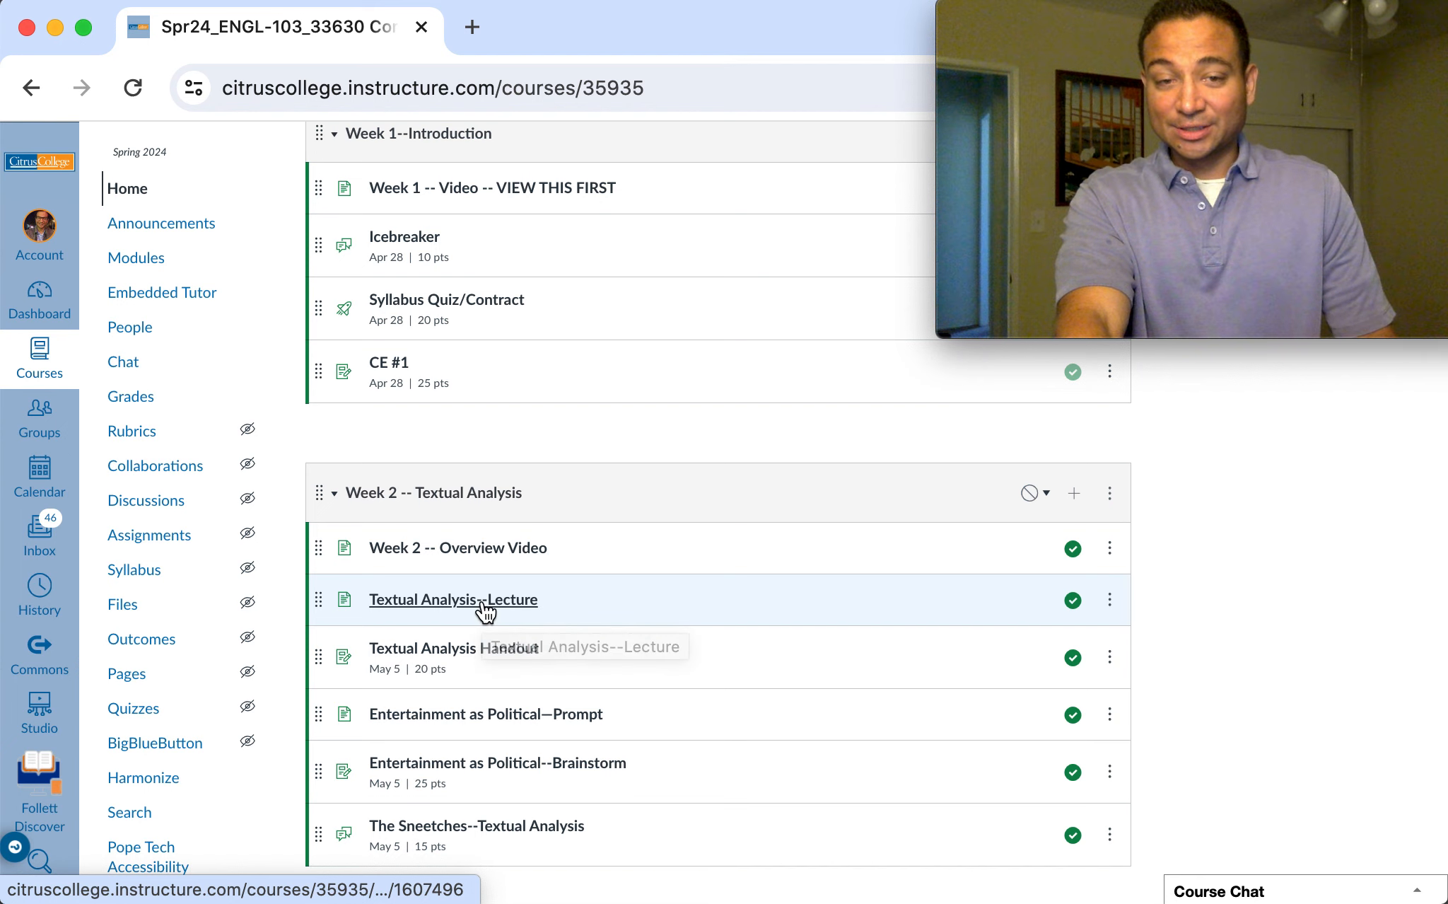
# Step: Review the Textual Analysis--Lecture page, then move on to the Textual Analysis Handout assignment
pyautogui.click(453, 599)
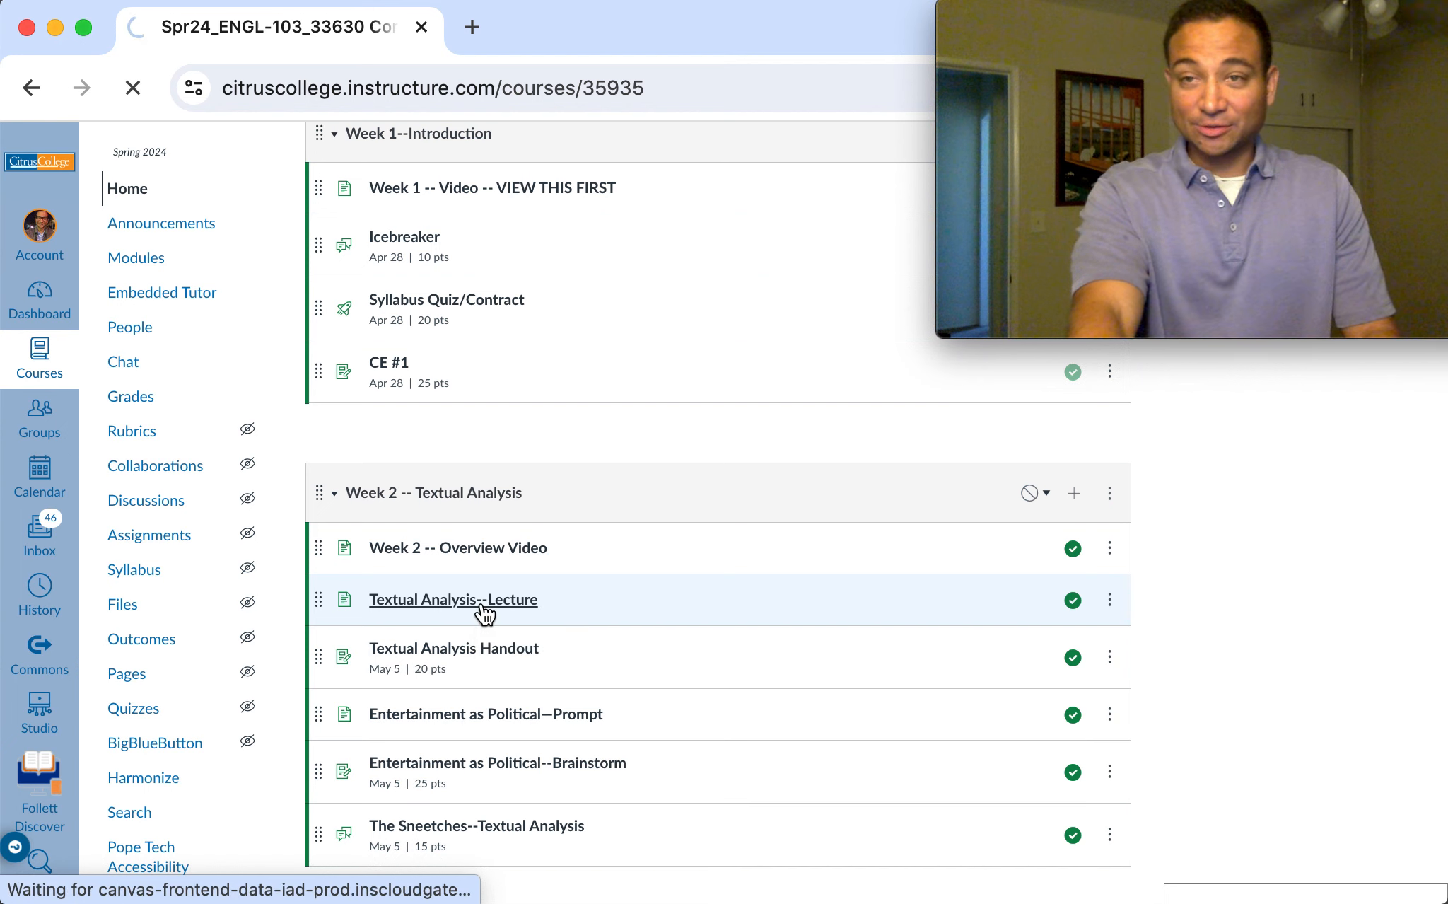
pyautogui.click(453, 599)
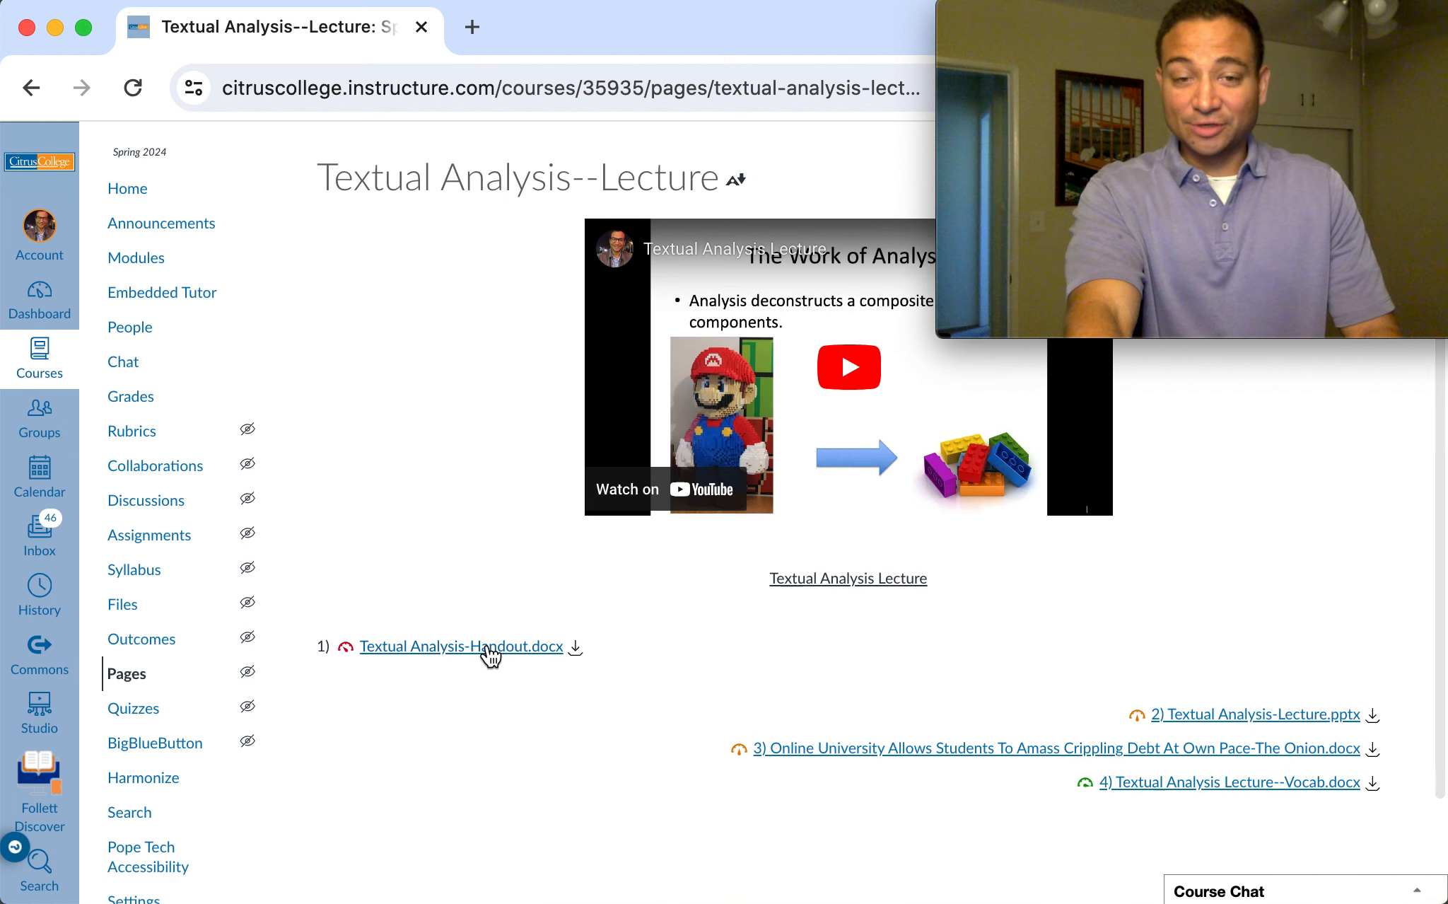
pyautogui.moveTo(459, 646)
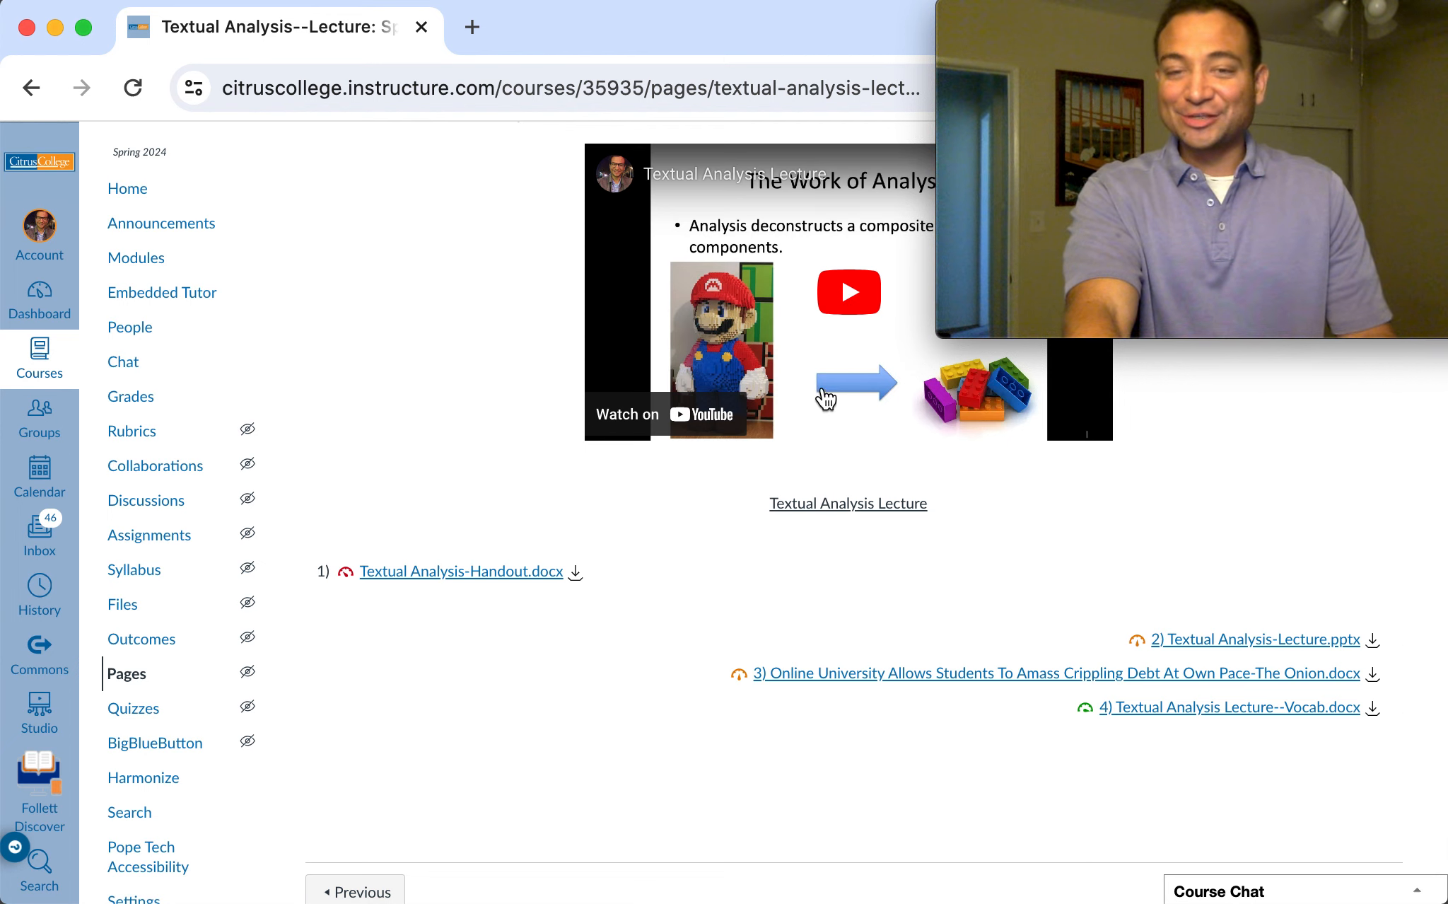
pyautogui.moveTo(1244, 627)
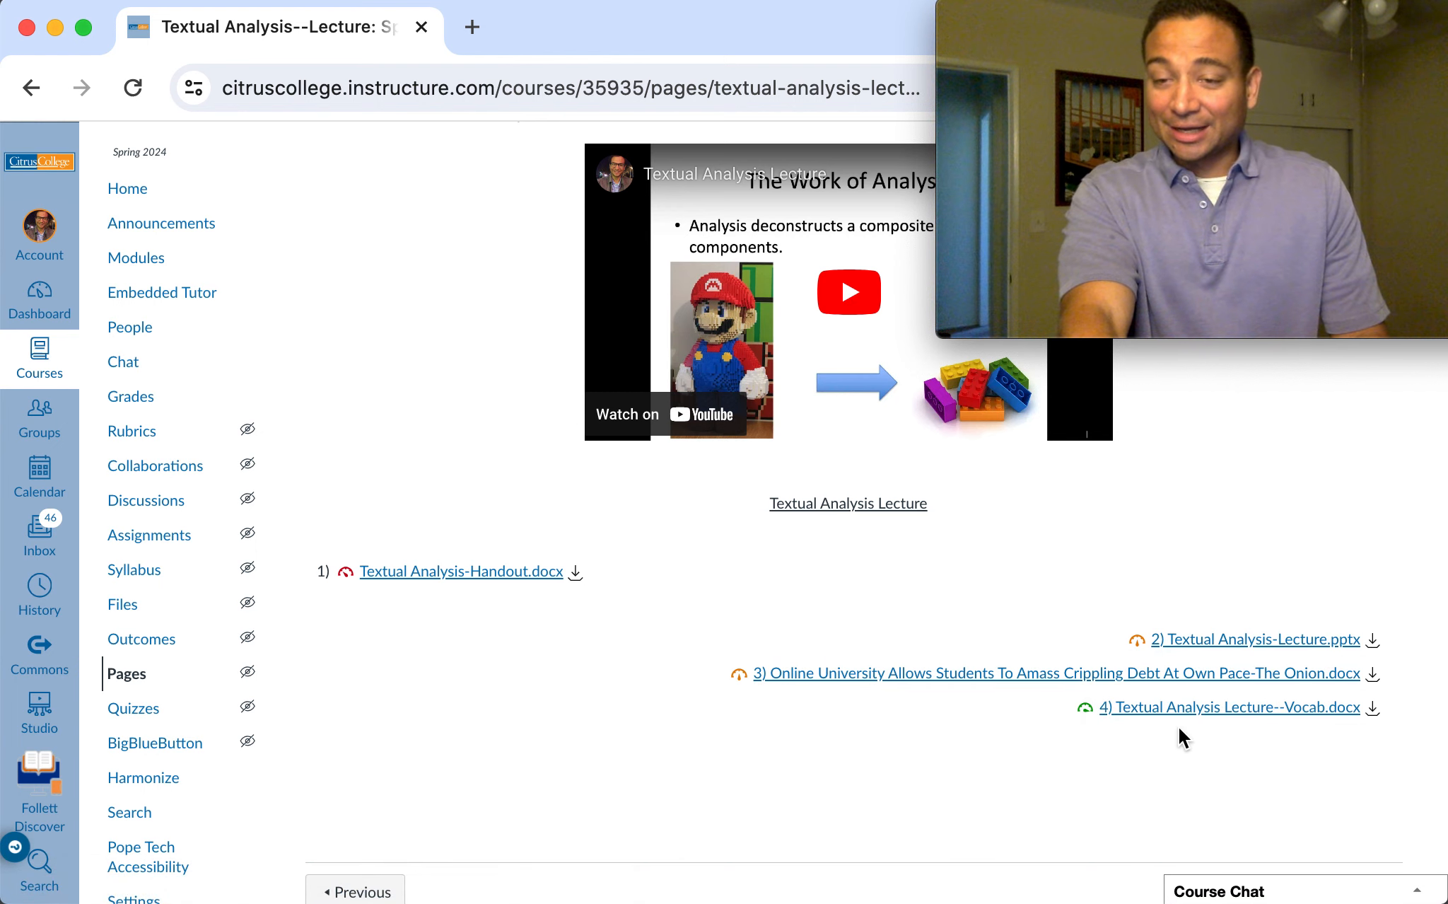
pyautogui.moveTo(1225, 719)
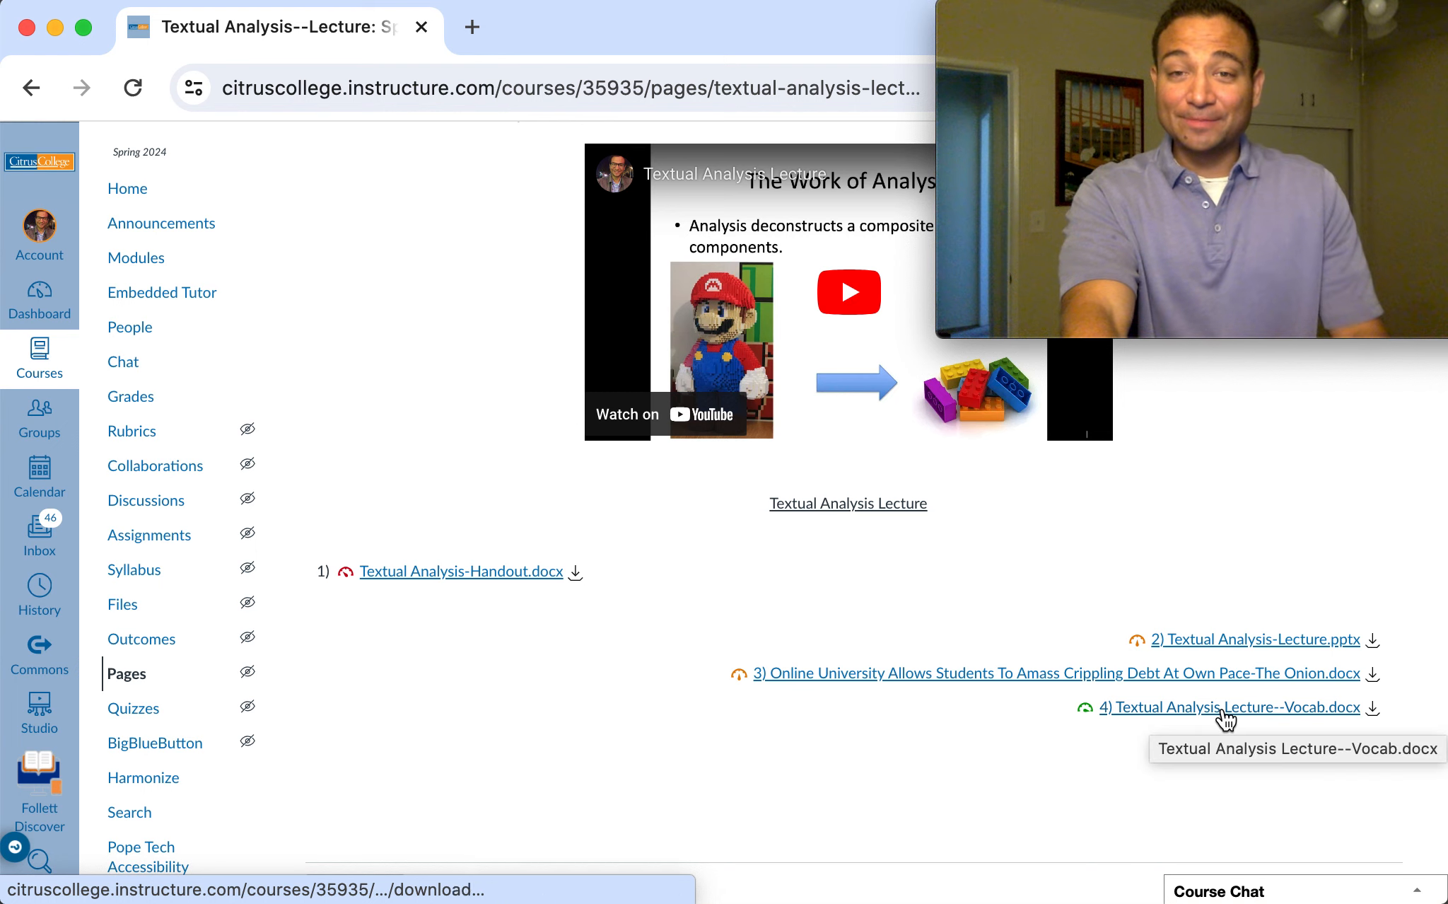
pyautogui.moveTo(489, 557)
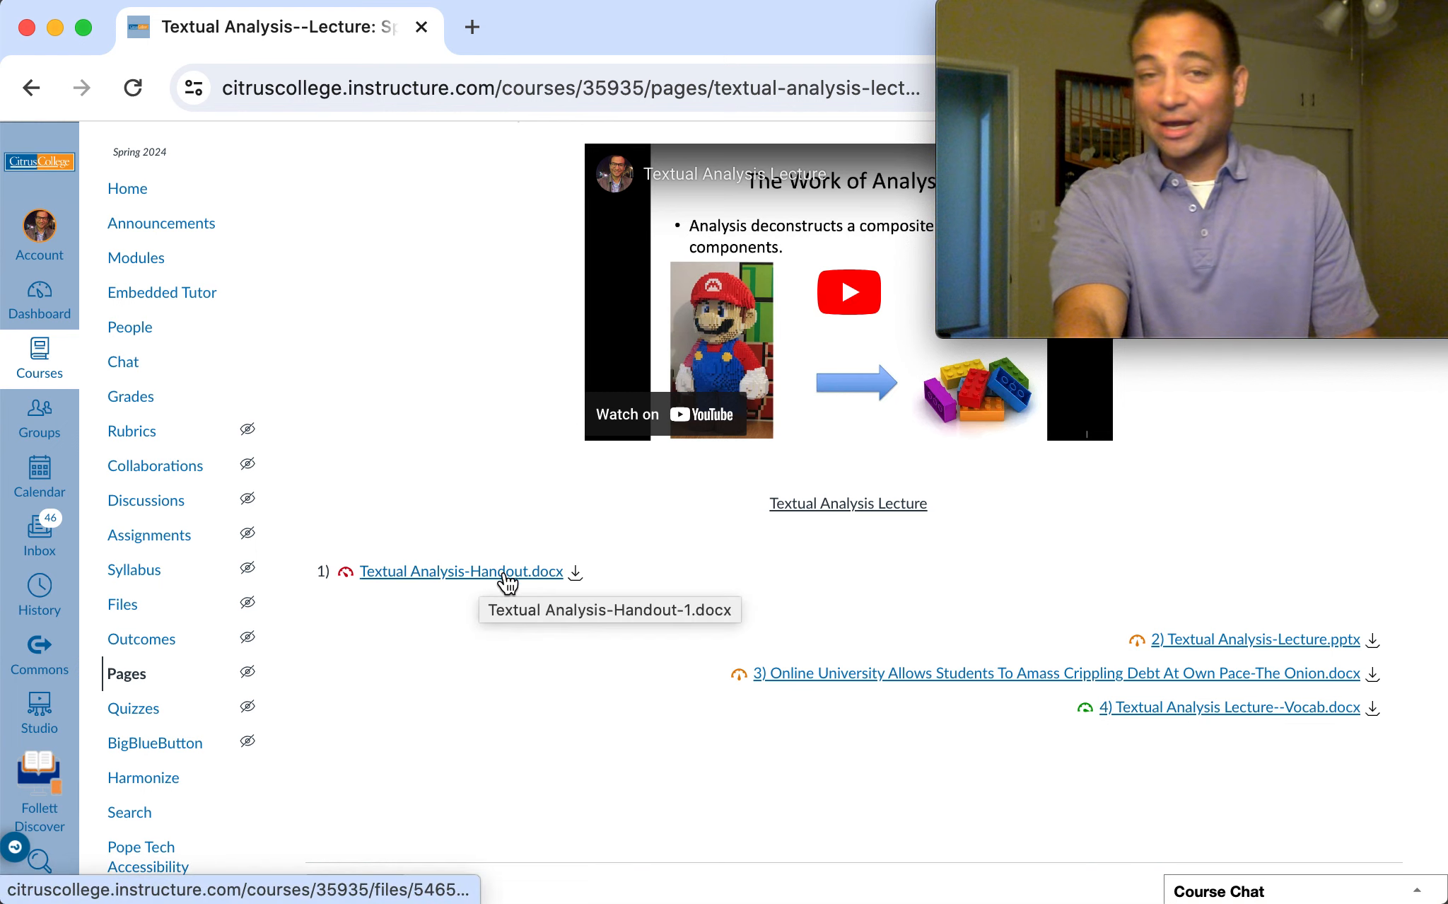
pyautogui.scroll(-3)
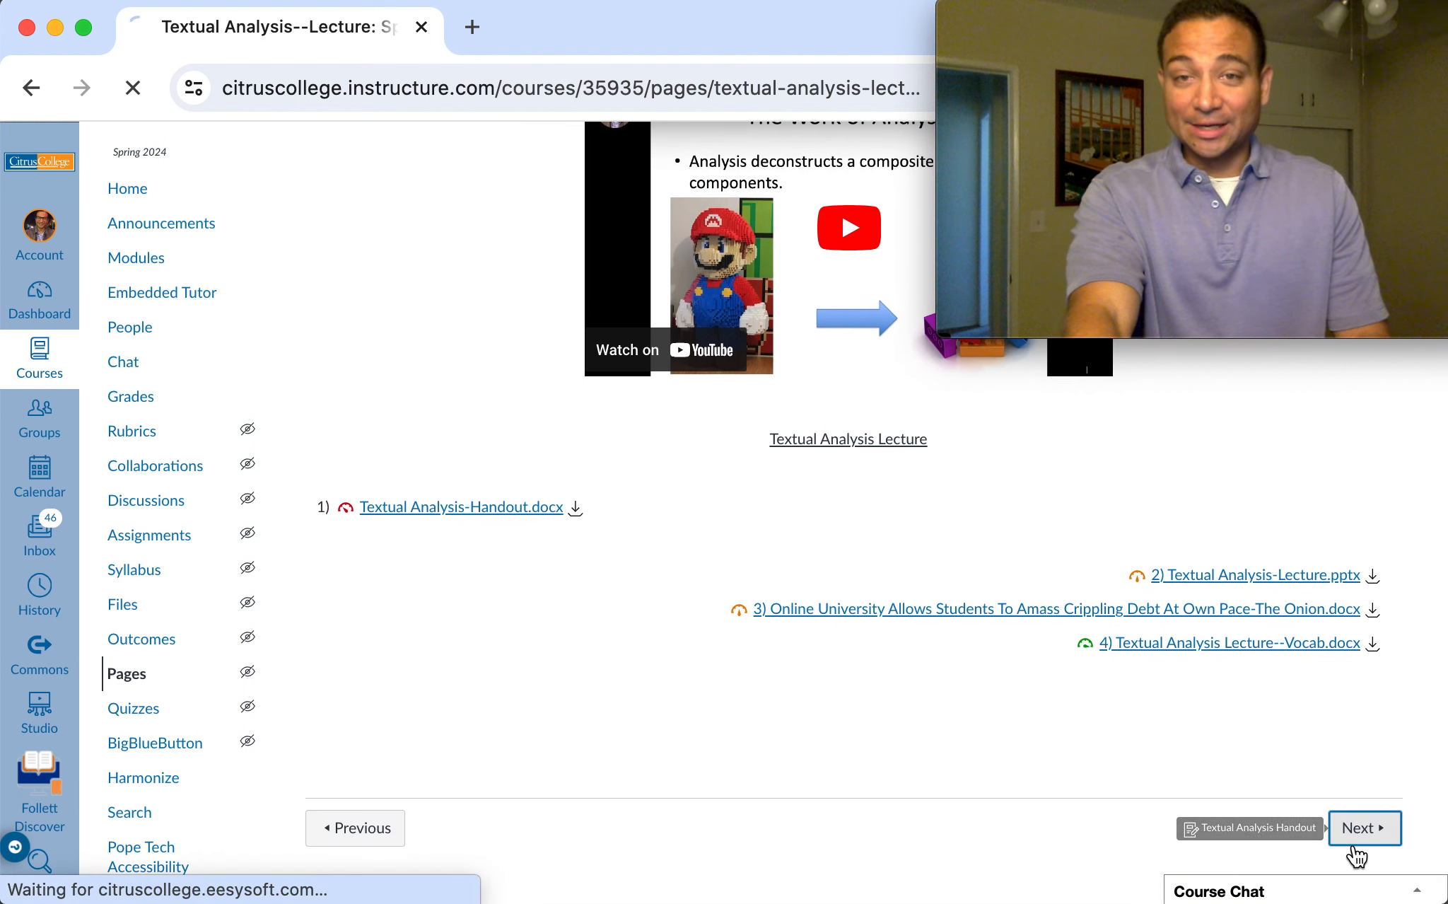
pyautogui.click(1364, 827)
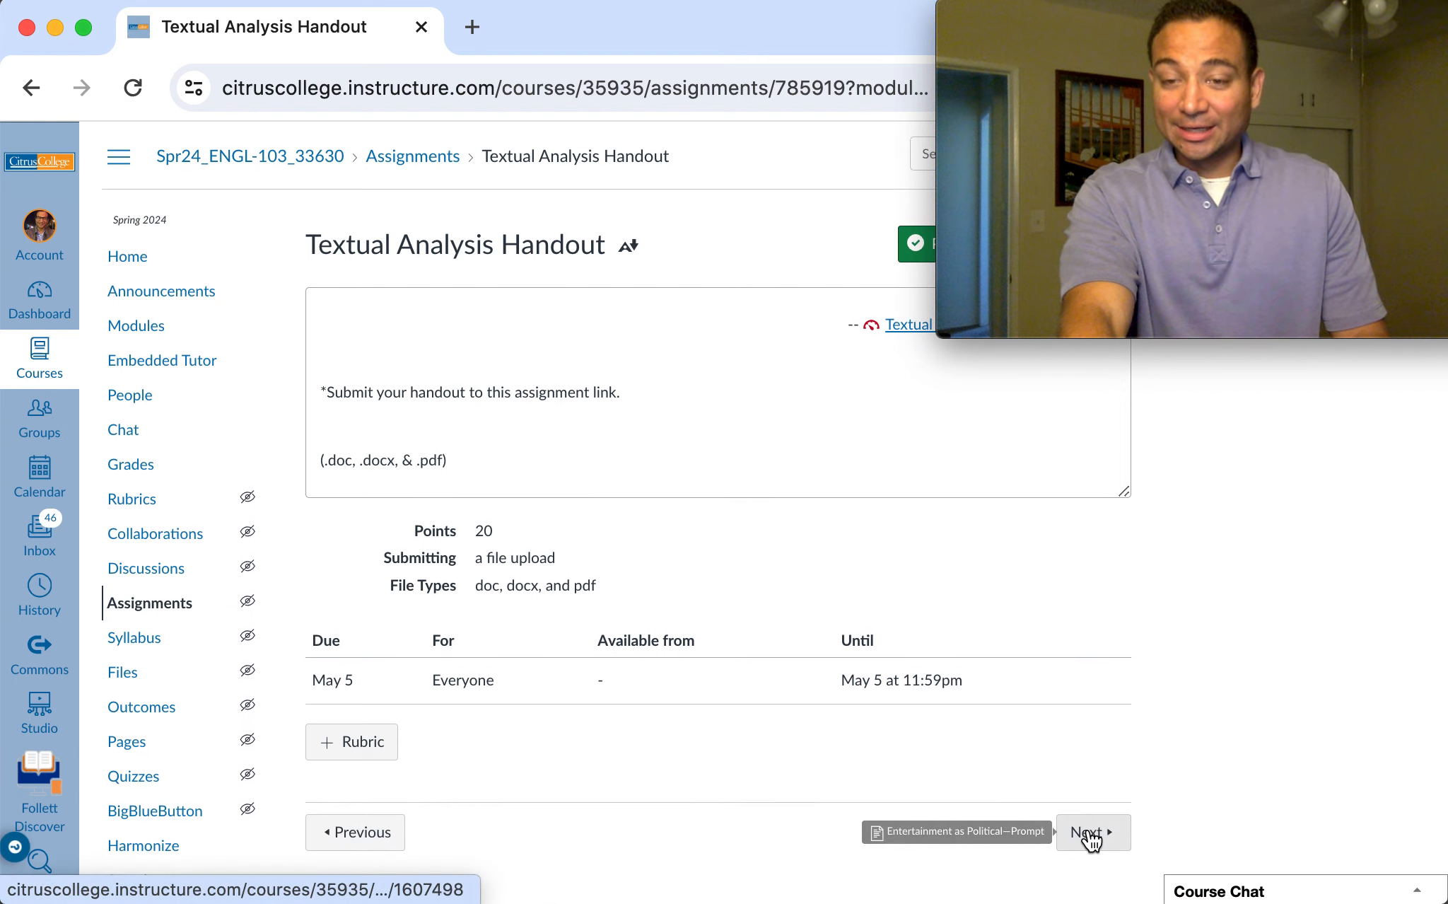
# Step: Read the Entertainment as Political—Prompt page and its sample essays, then reach the Brainstorm assignment
pyautogui.click(1092, 832)
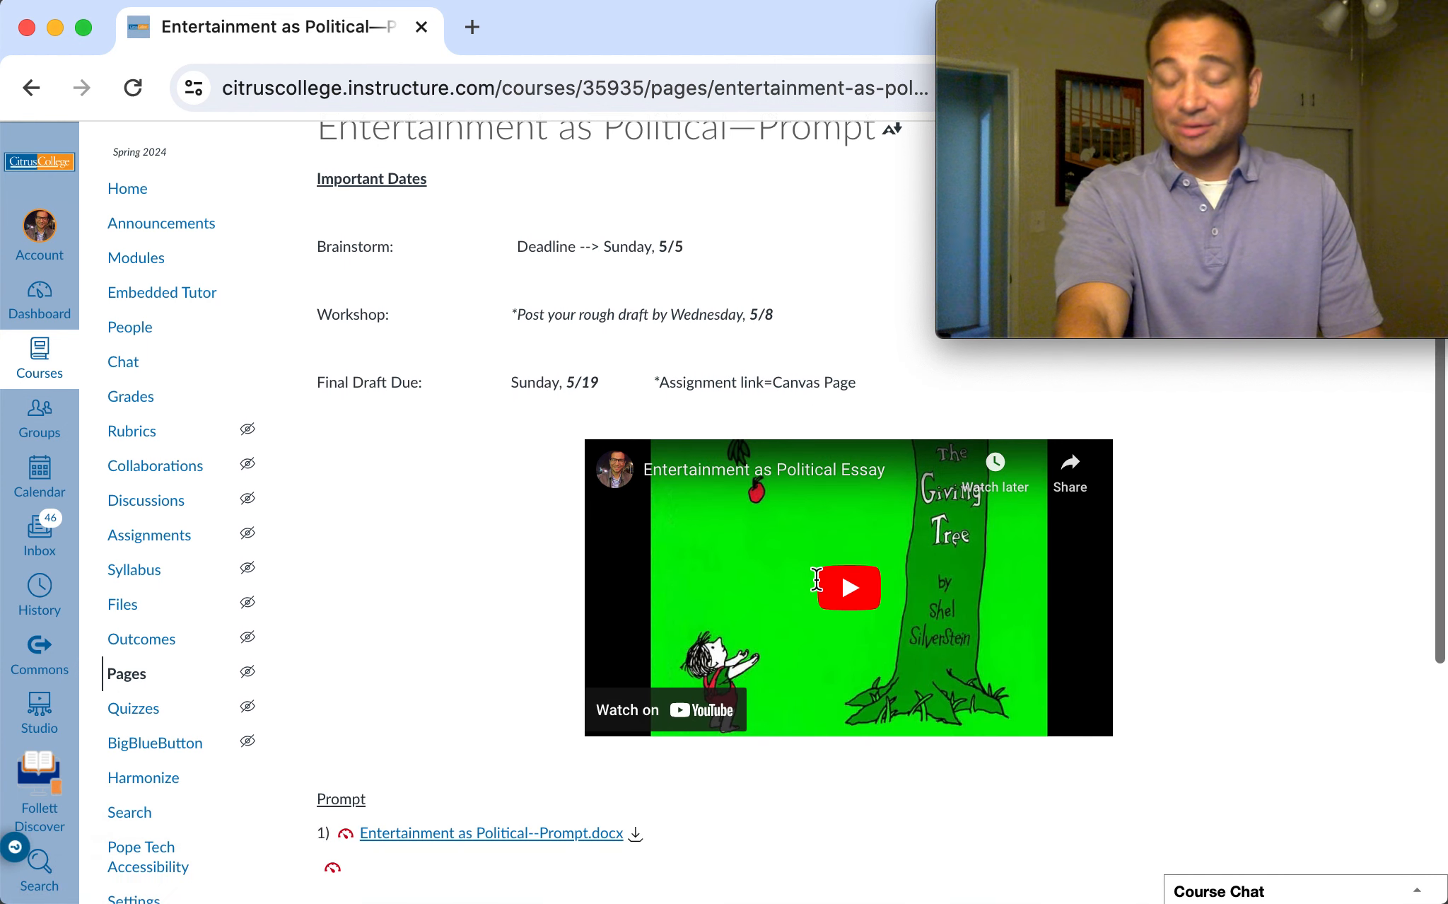
pyautogui.scroll(-3)
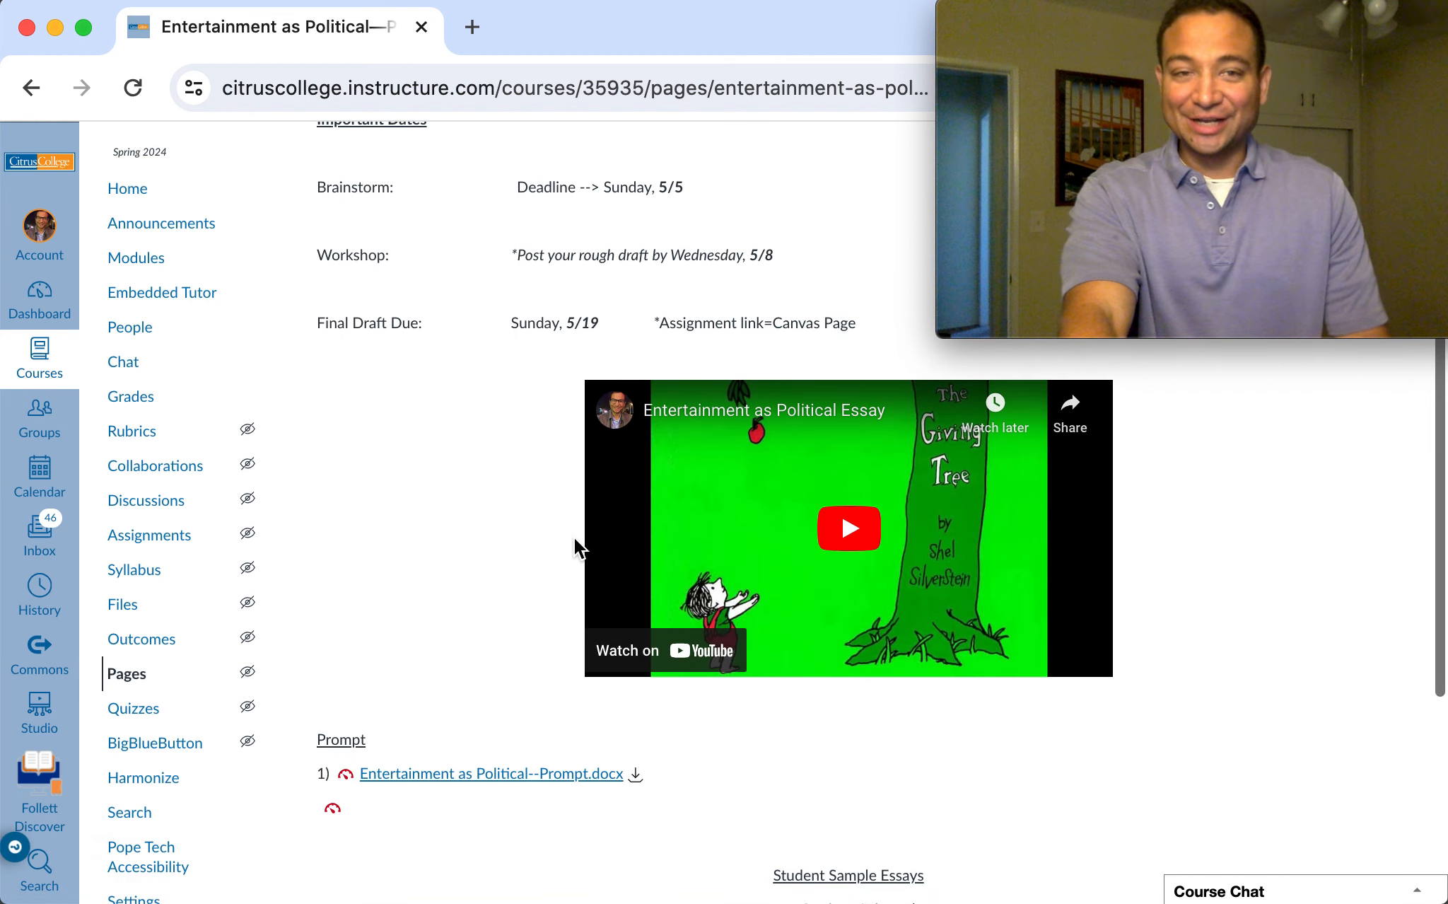
pyautogui.scroll(3)
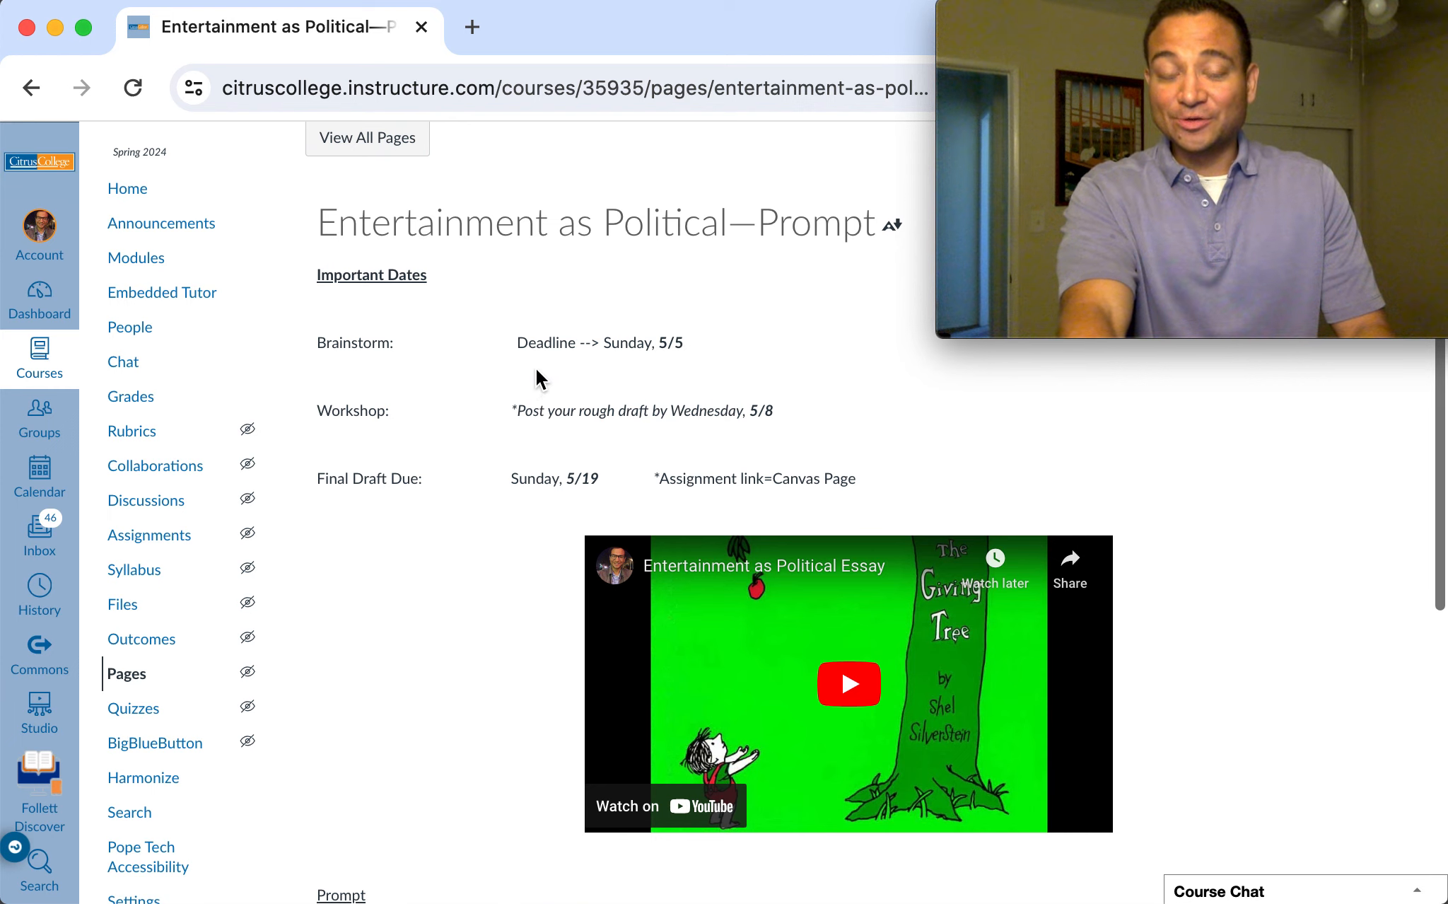
pyautogui.moveTo(648, 386)
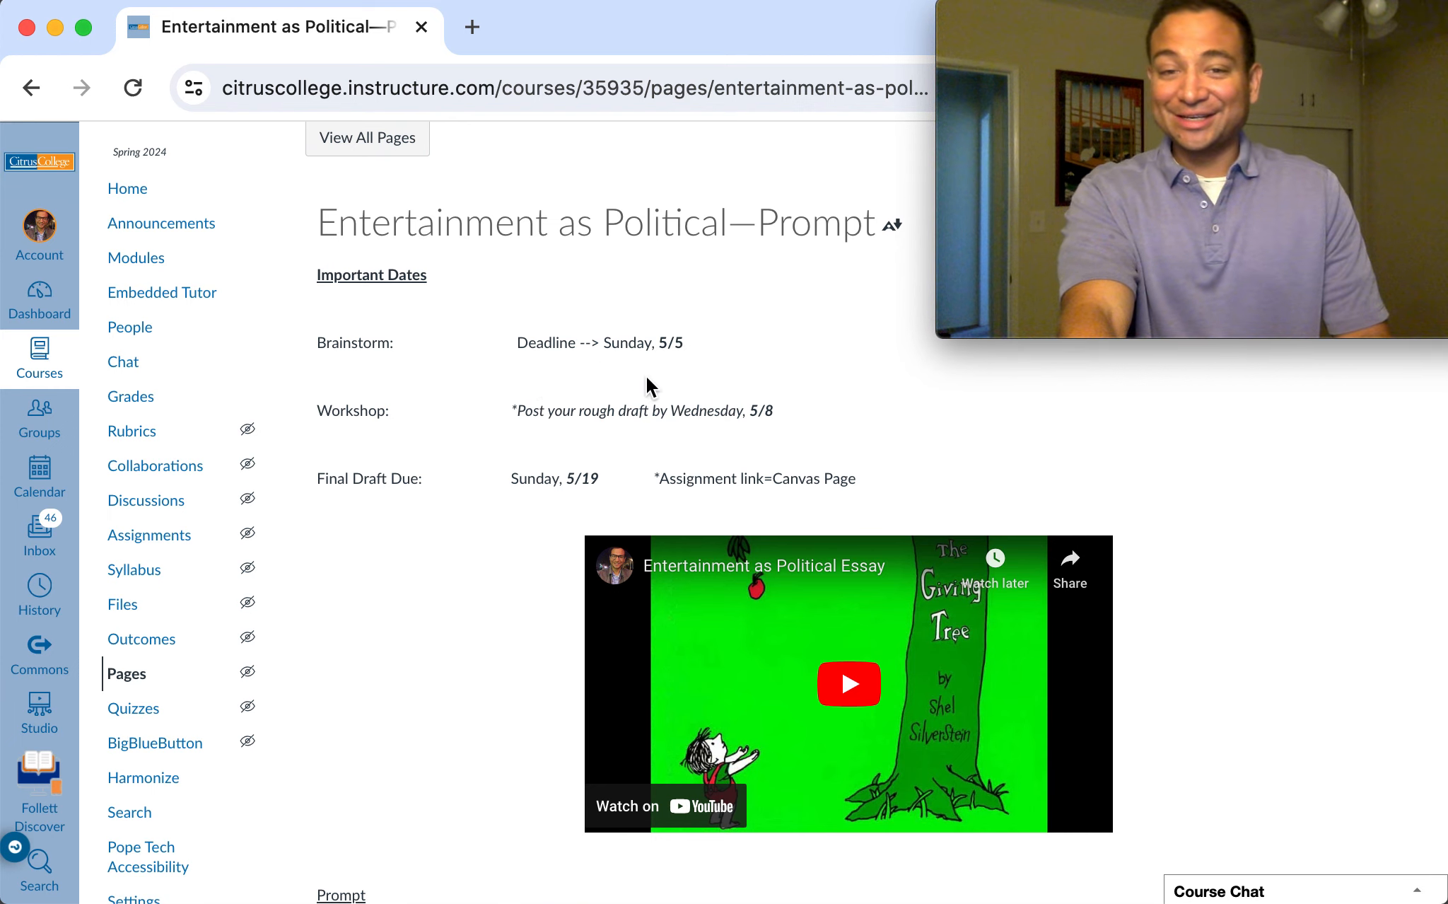
pyautogui.moveTo(435, 551)
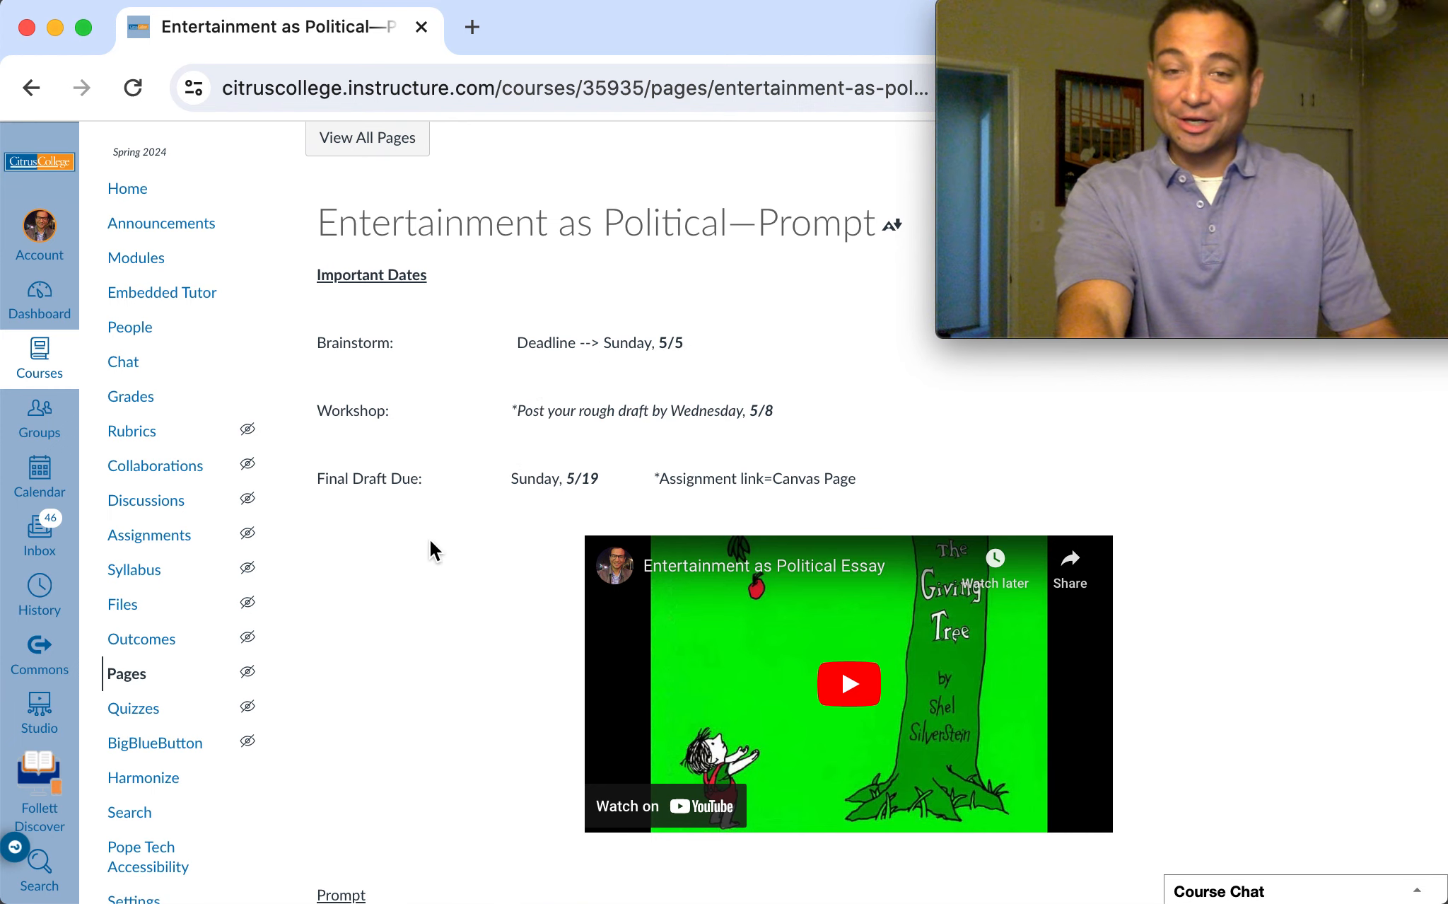
pyautogui.scroll(-3)
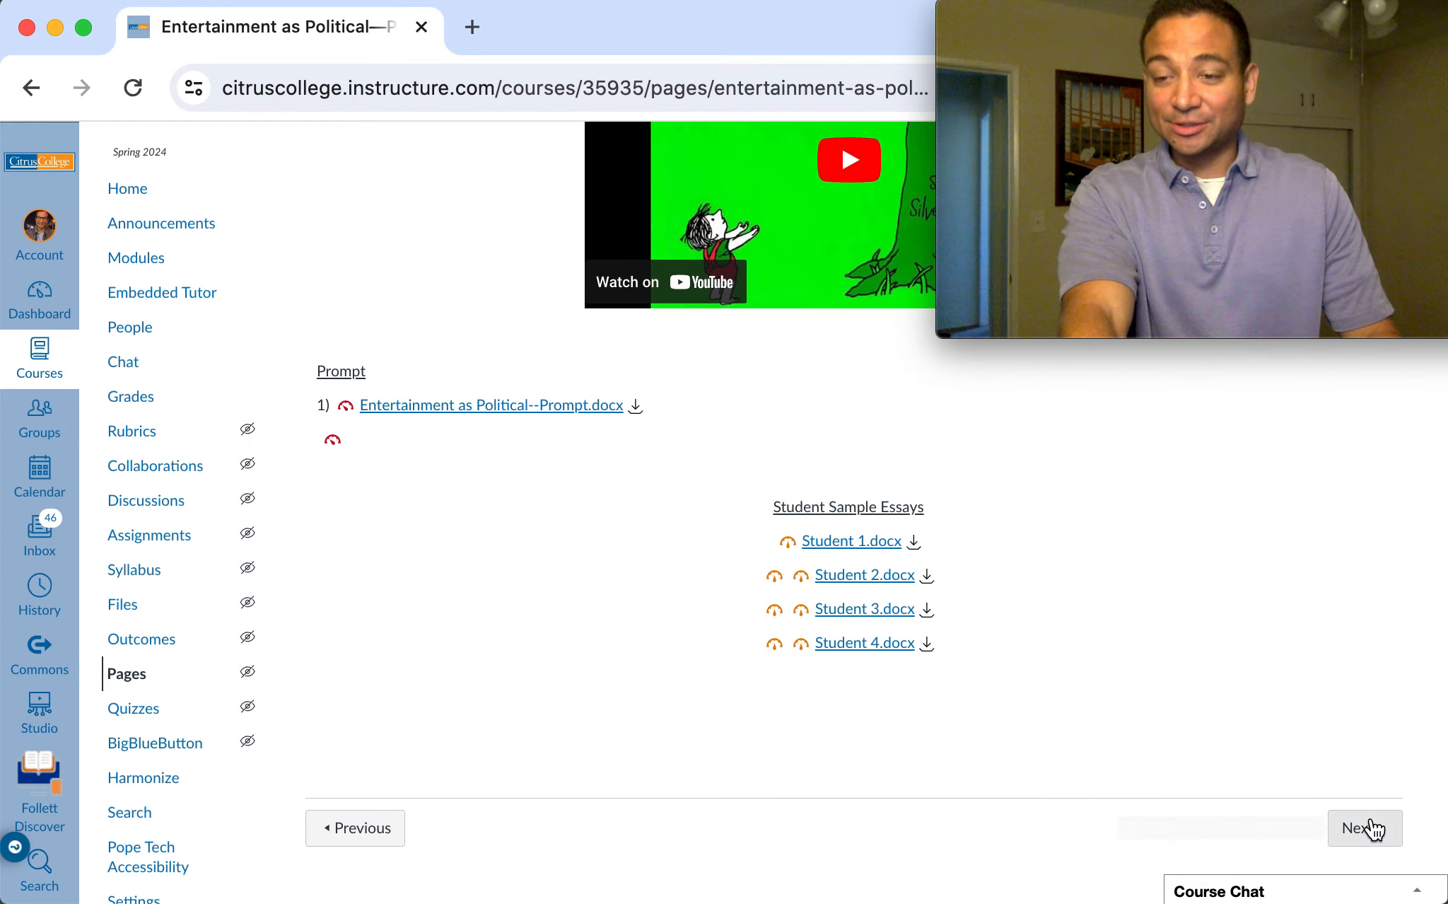
pyautogui.click(1364, 827)
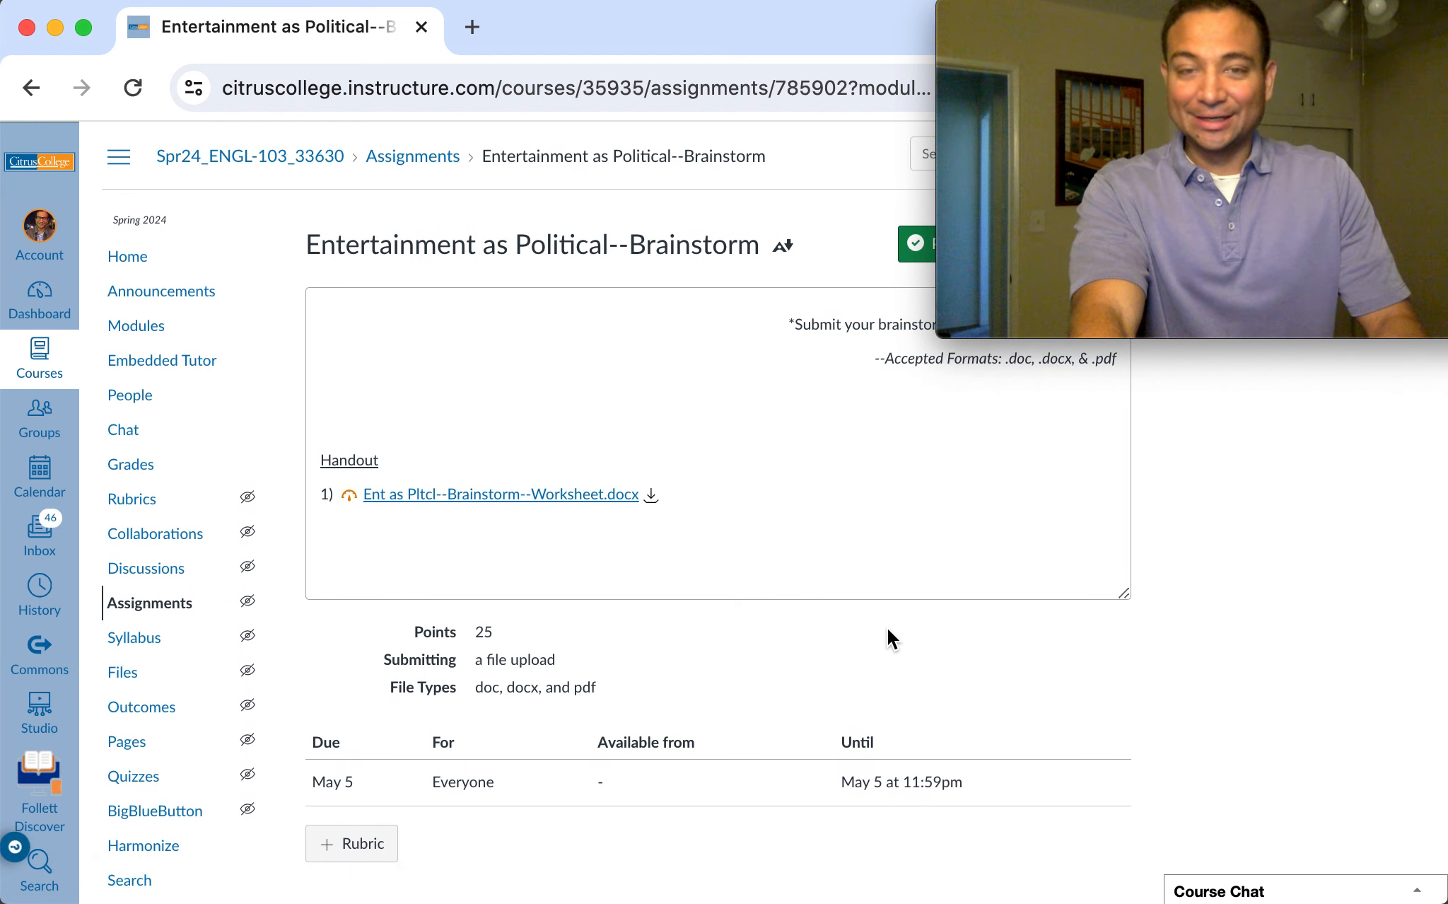
# Step: Scroll the Brainstorm assignment page down to the worksheet handout and availability dates
pyautogui.scroll(-3)
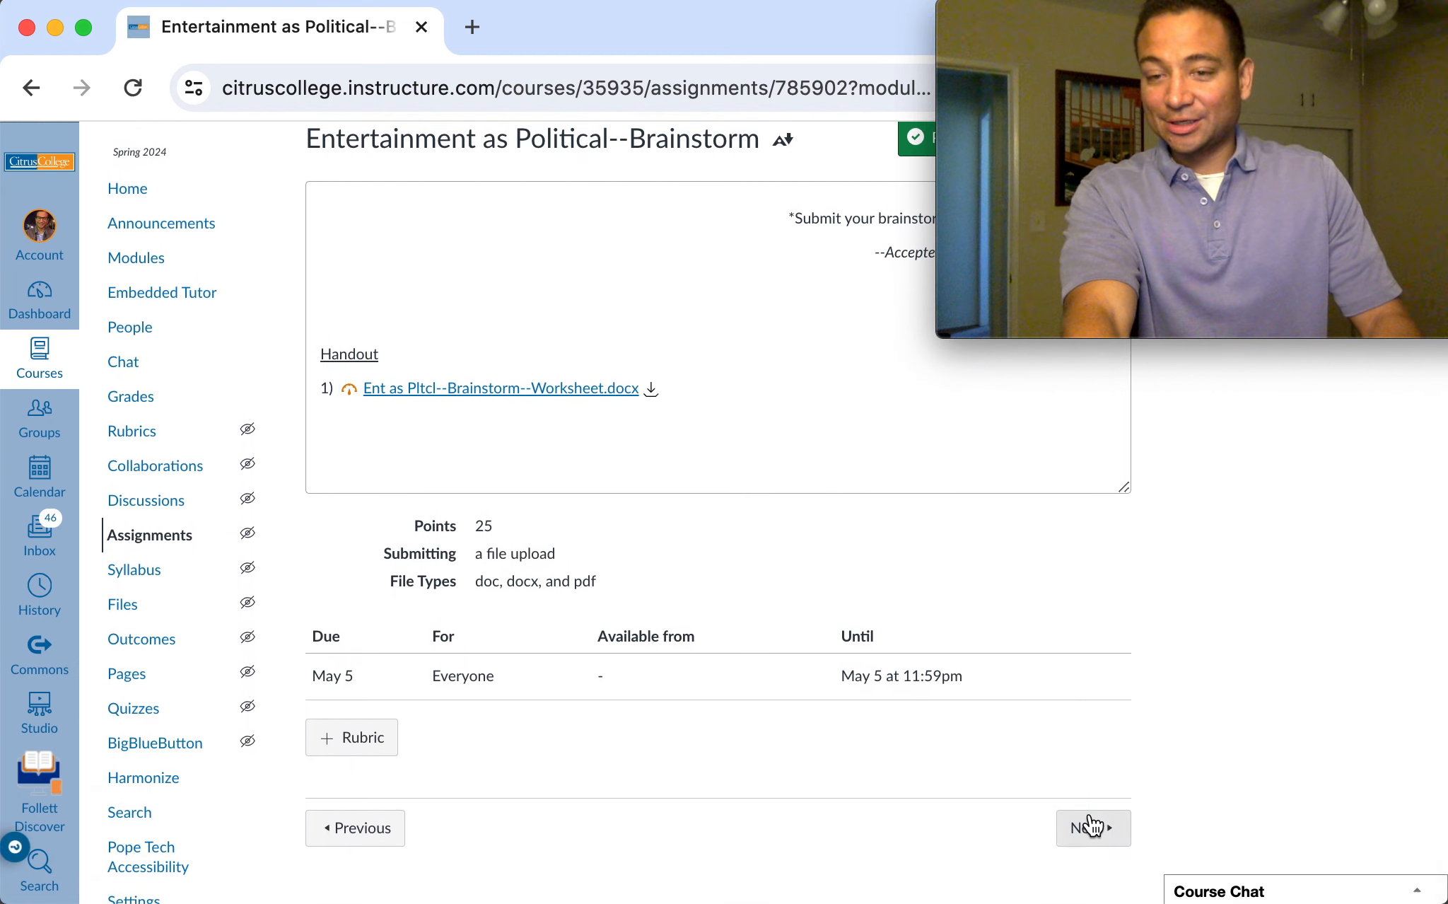
pyautogui.moveTo(1093, 828)
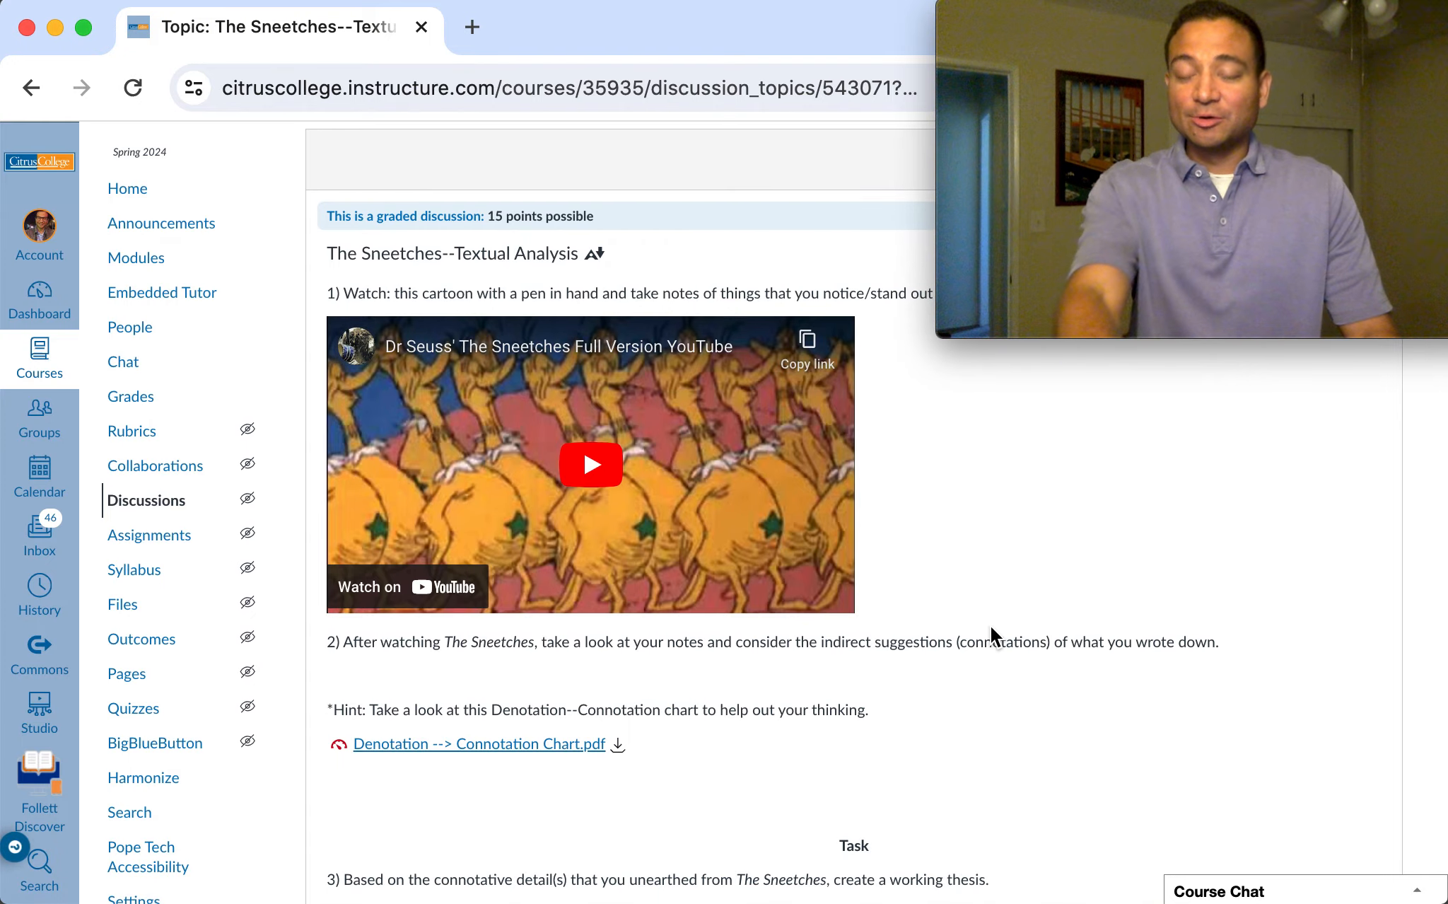
pyautogui.scroll(3)
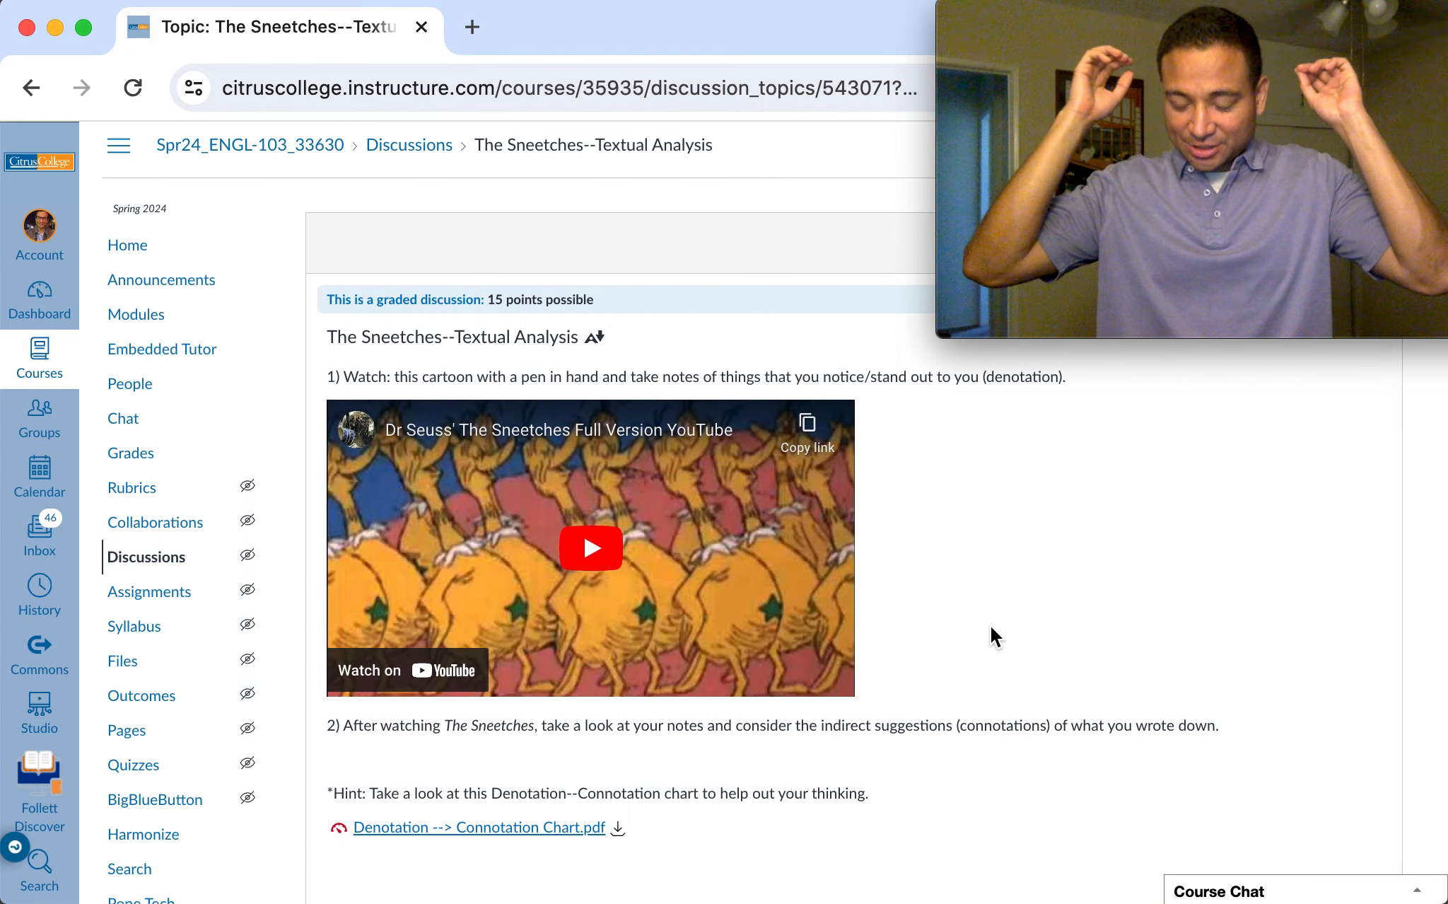
pyautogui.moveTo(618, 608)
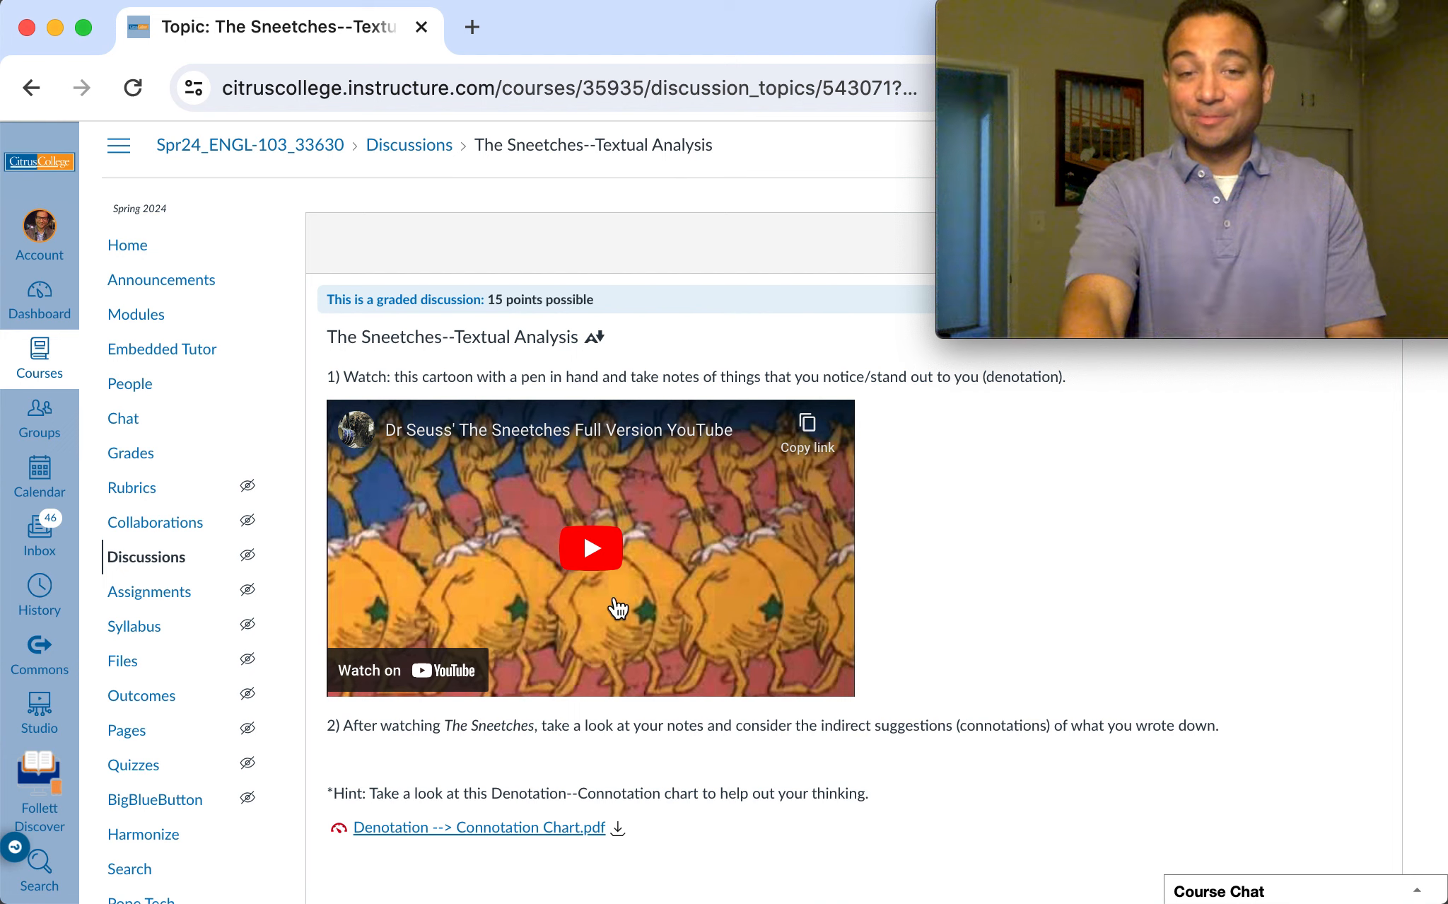
pyautogui.moveTo(898, 531)
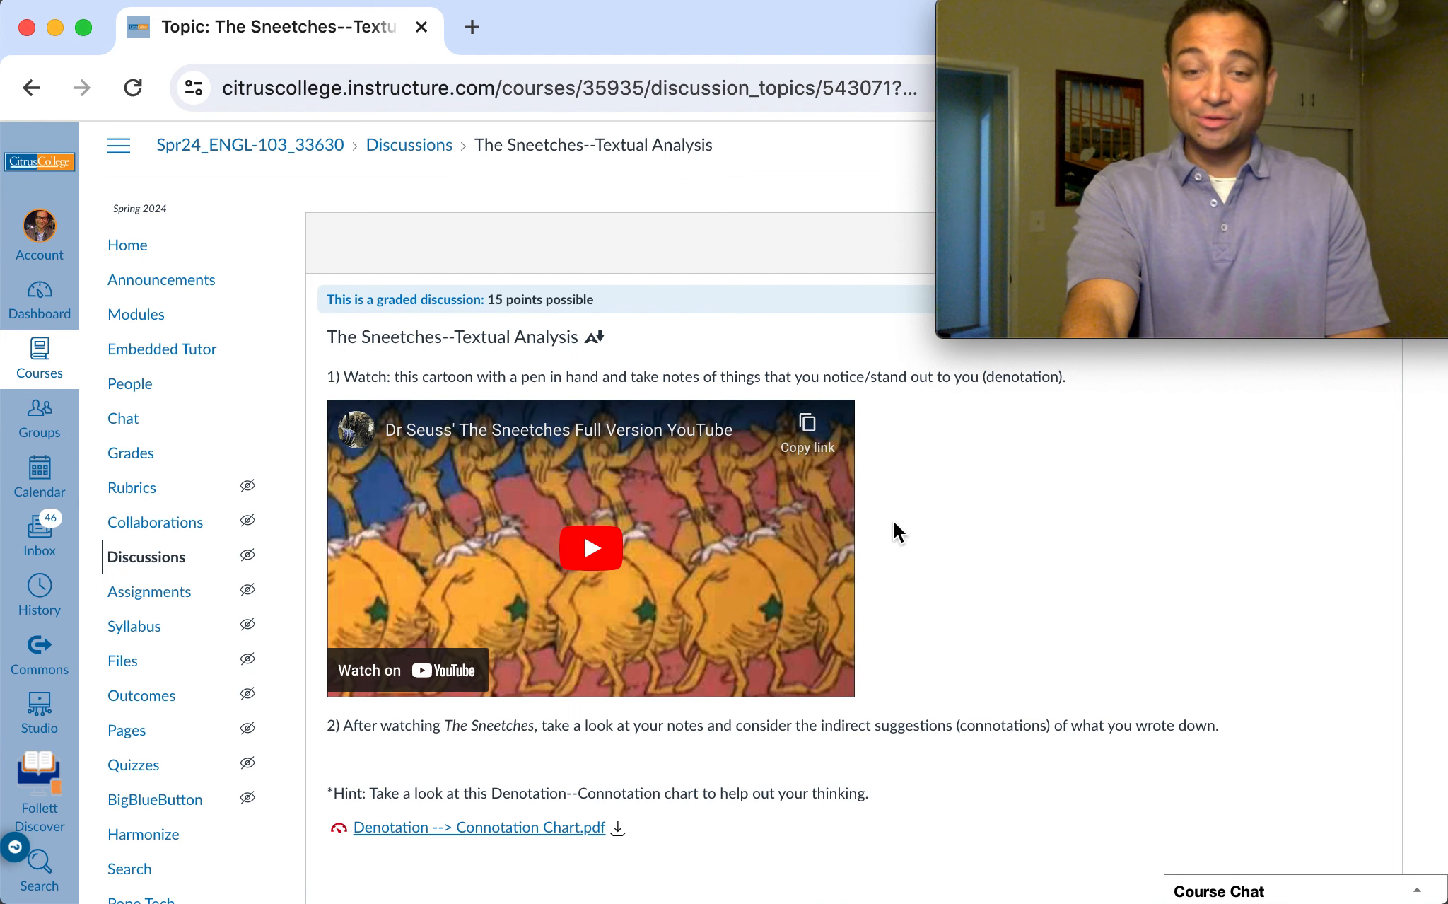
pyautogui.scroll(-3)
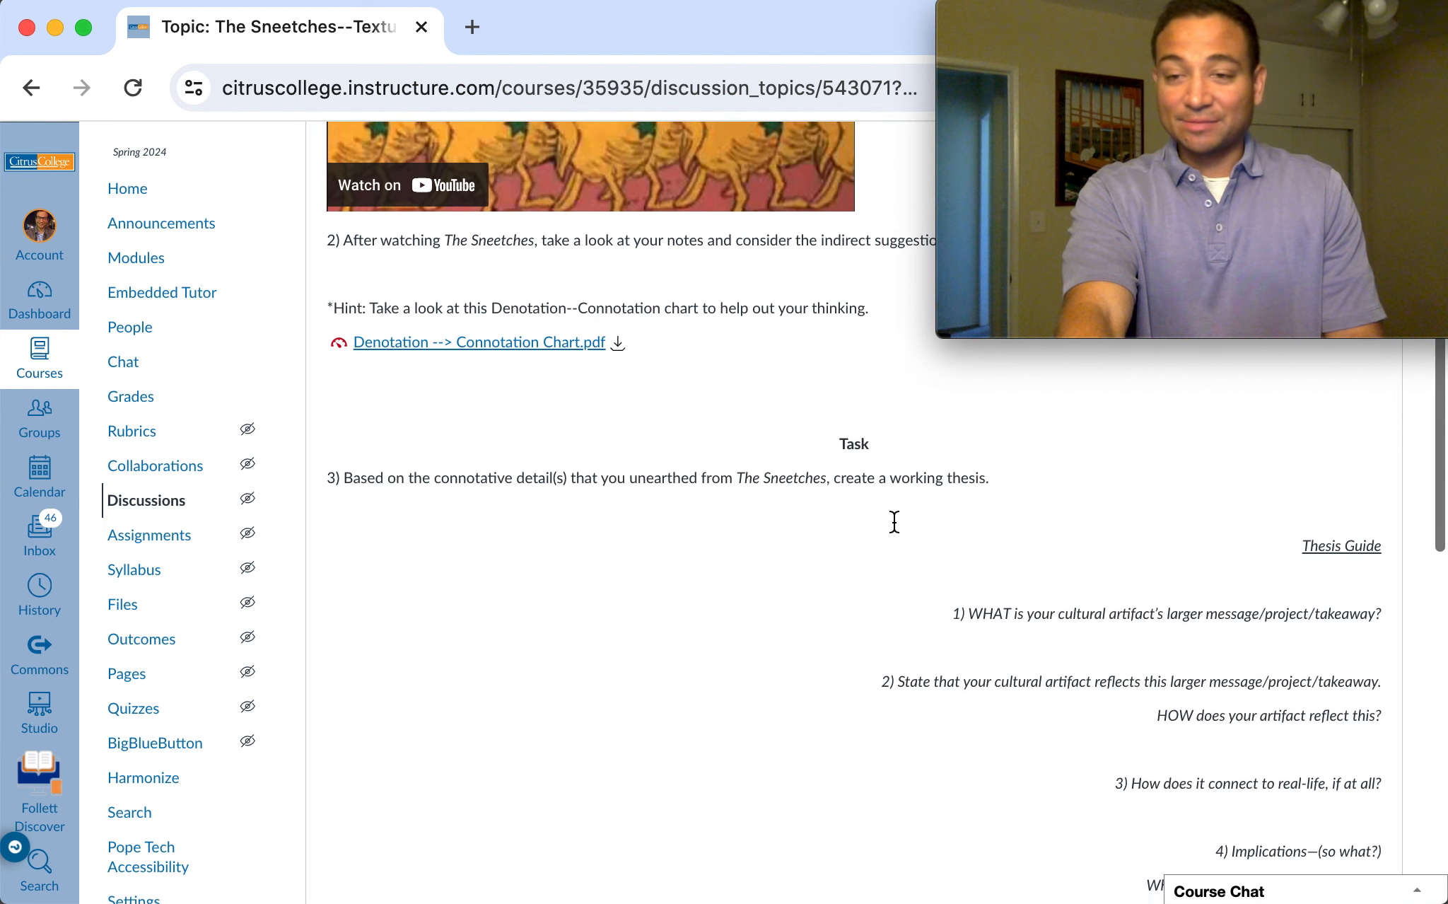
pyautogui.scroll(-3)
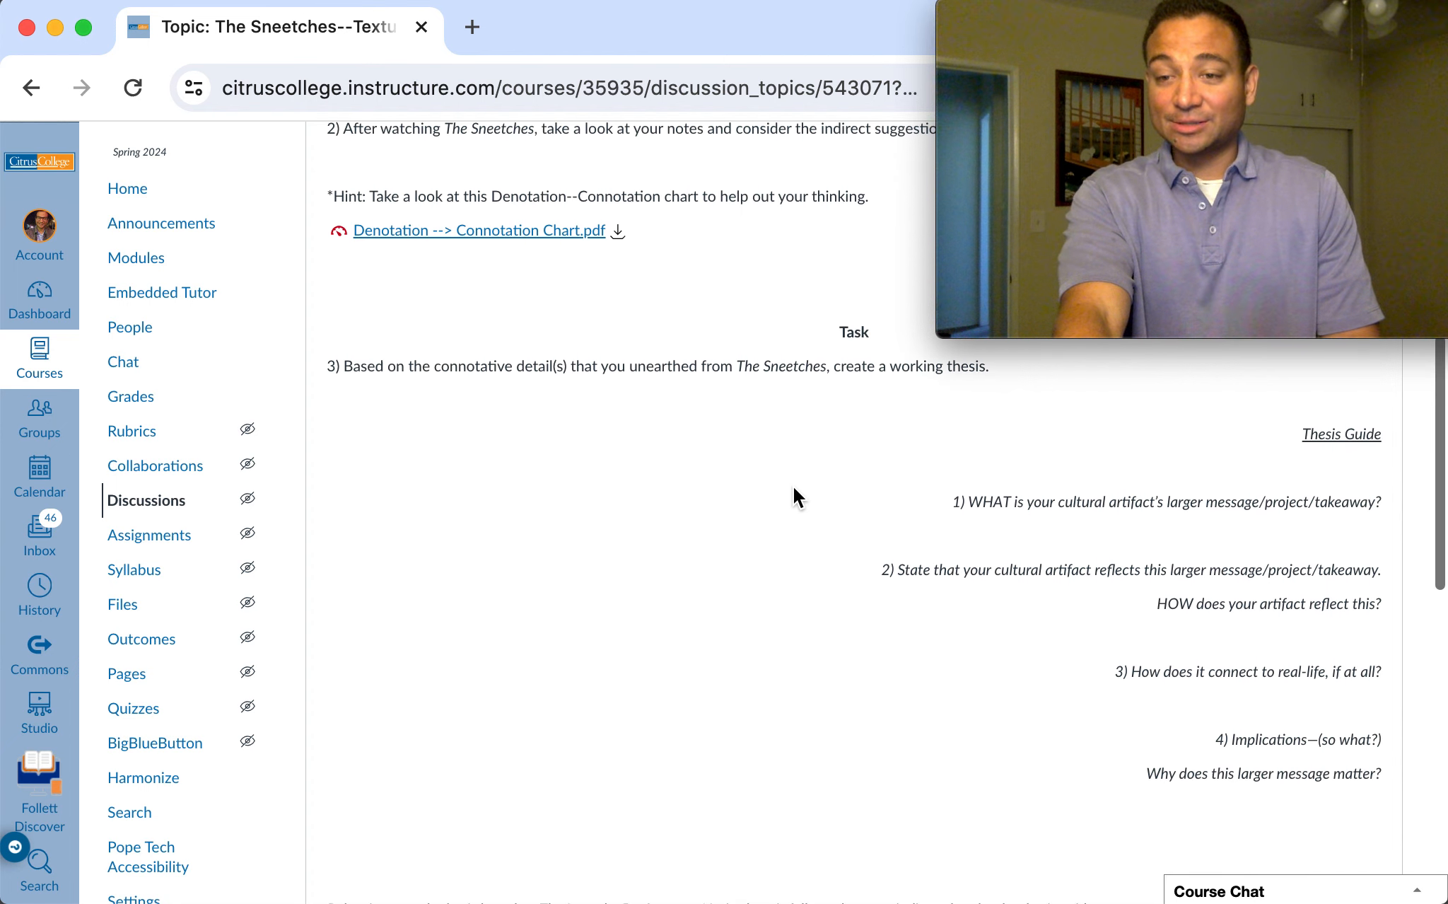
pyautogui.scroll(-3)
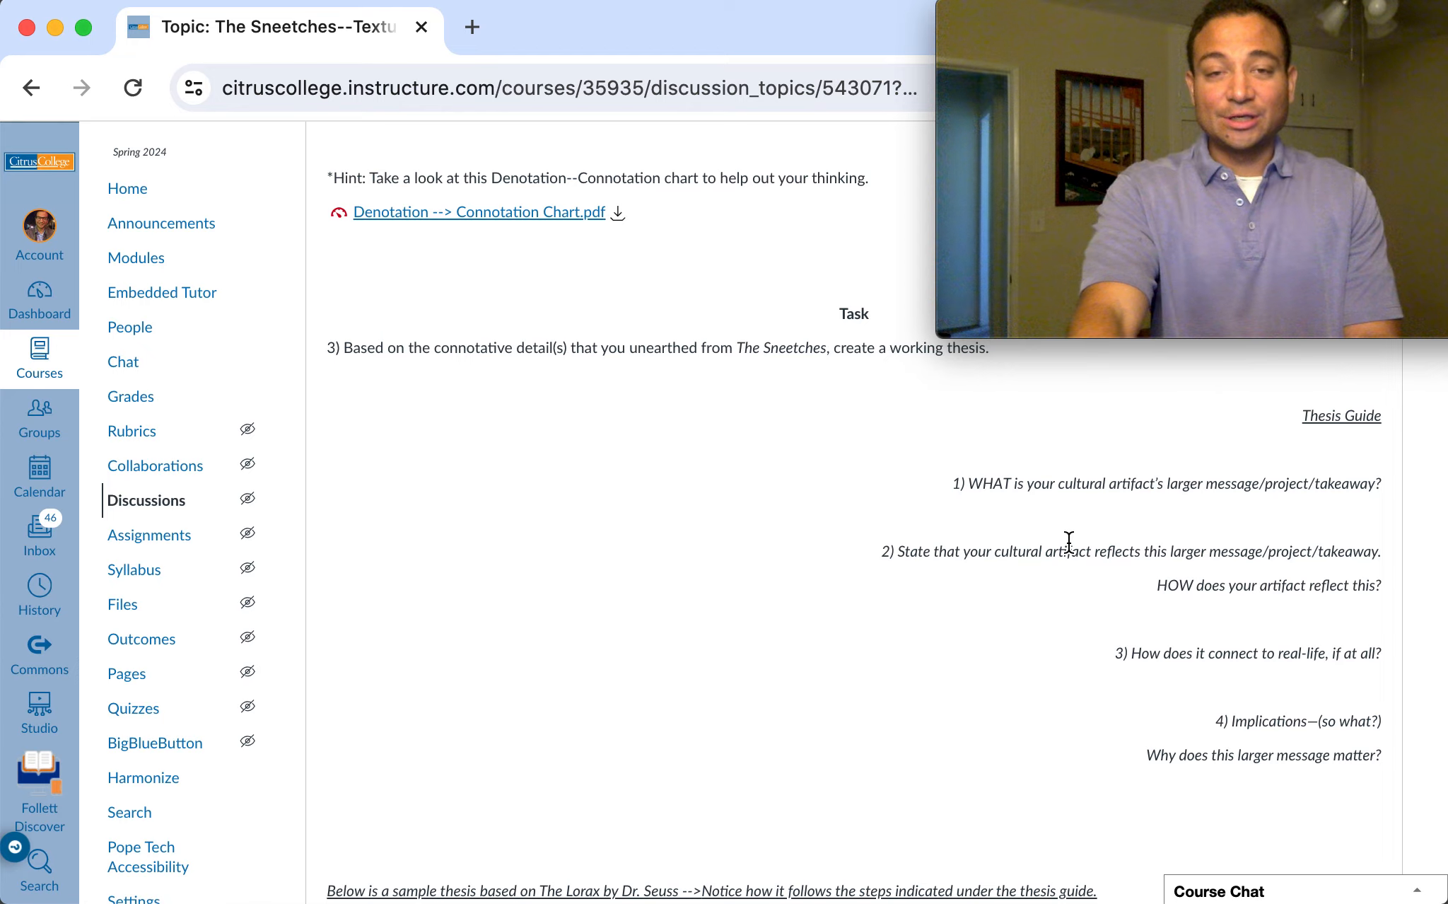
pyautogui.scroll(3)
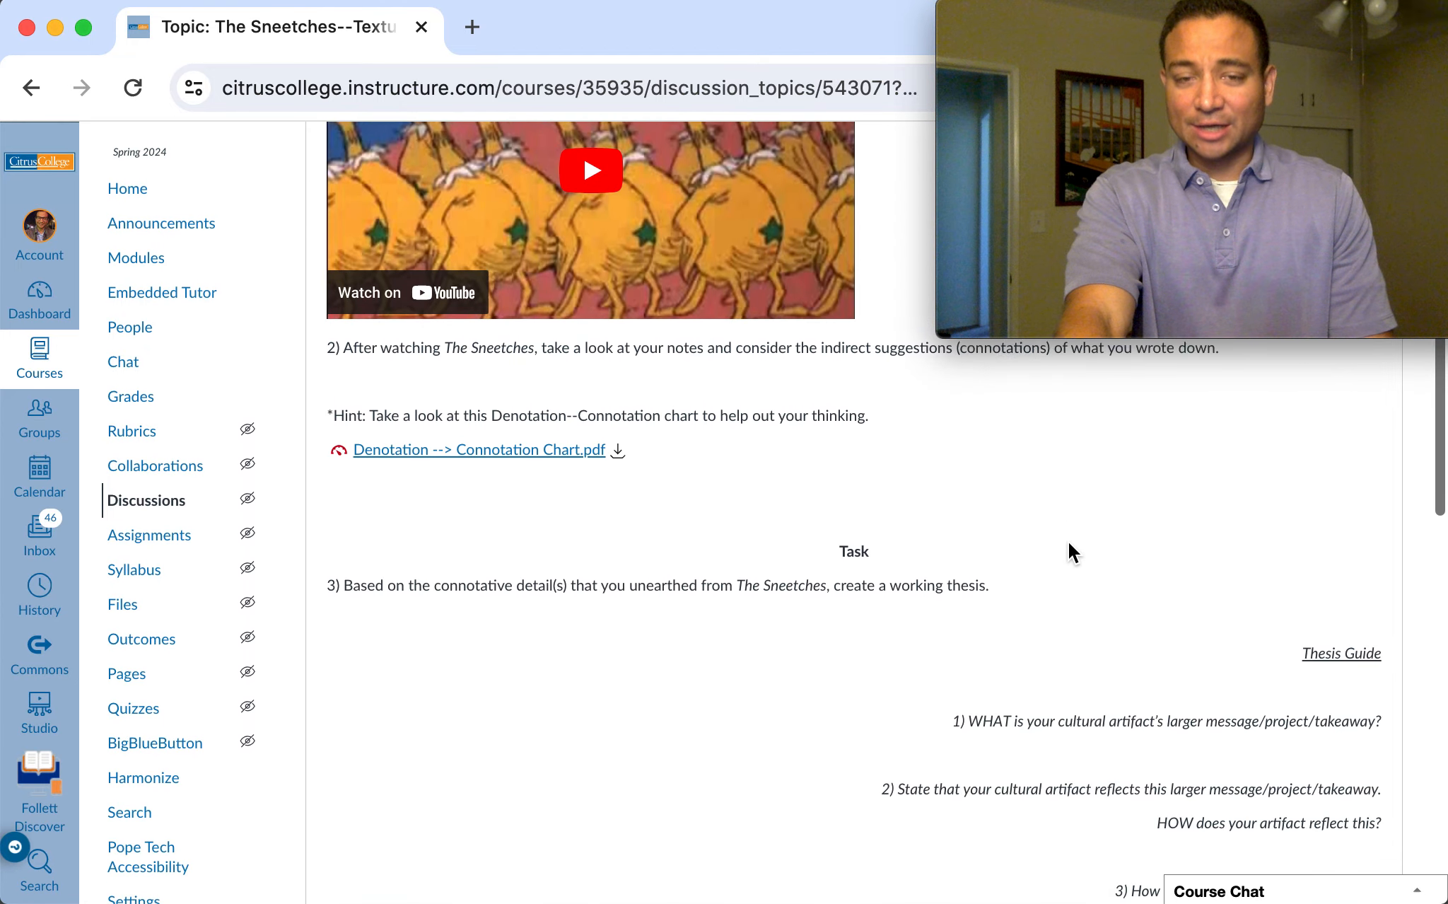
pyautogui.scroll(-3)
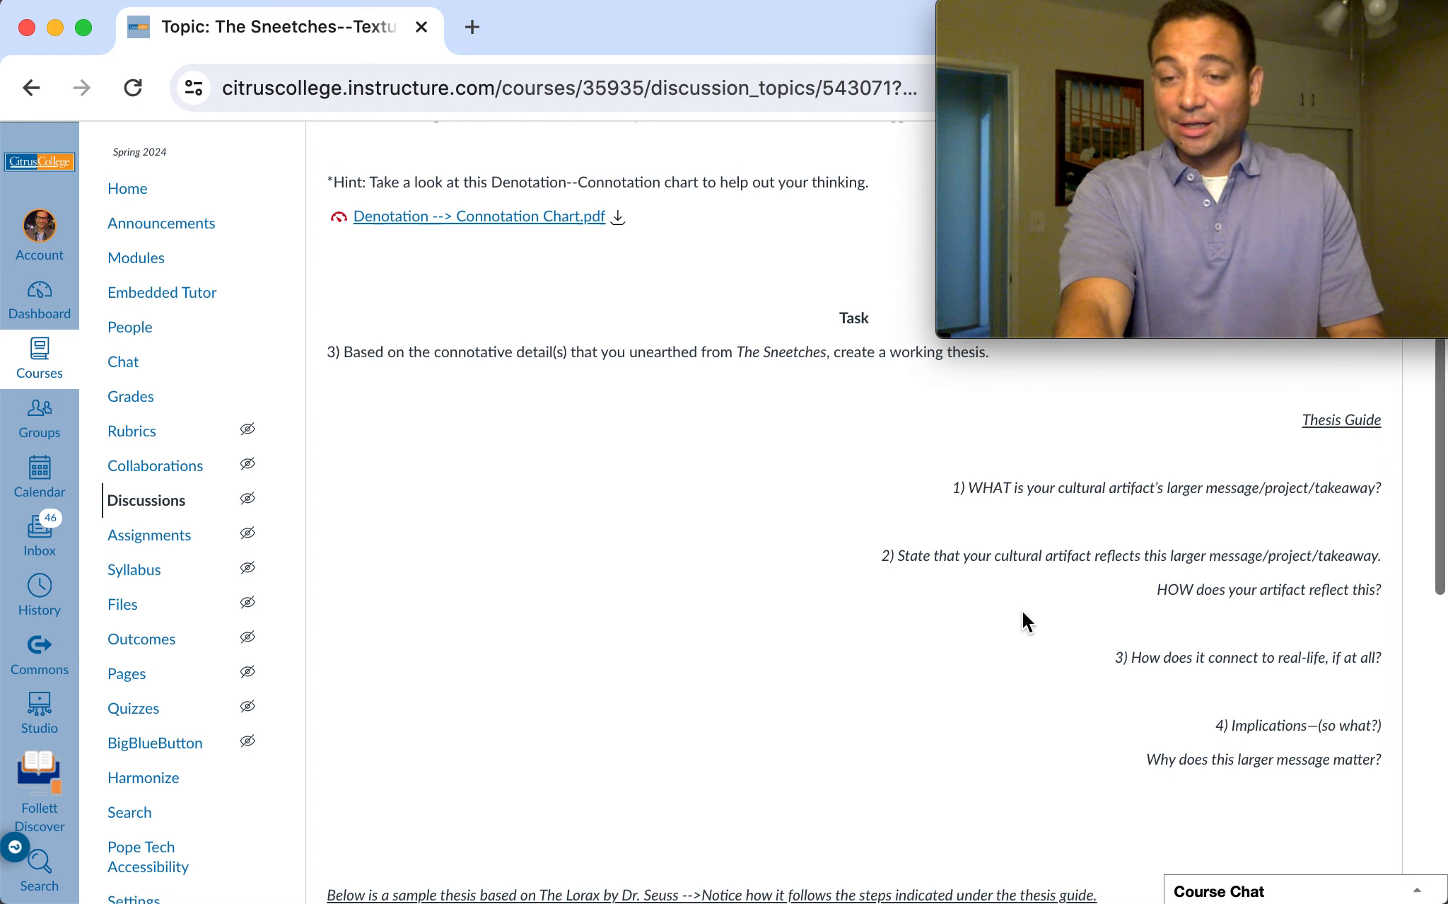
pyautogui.scroll(-3)
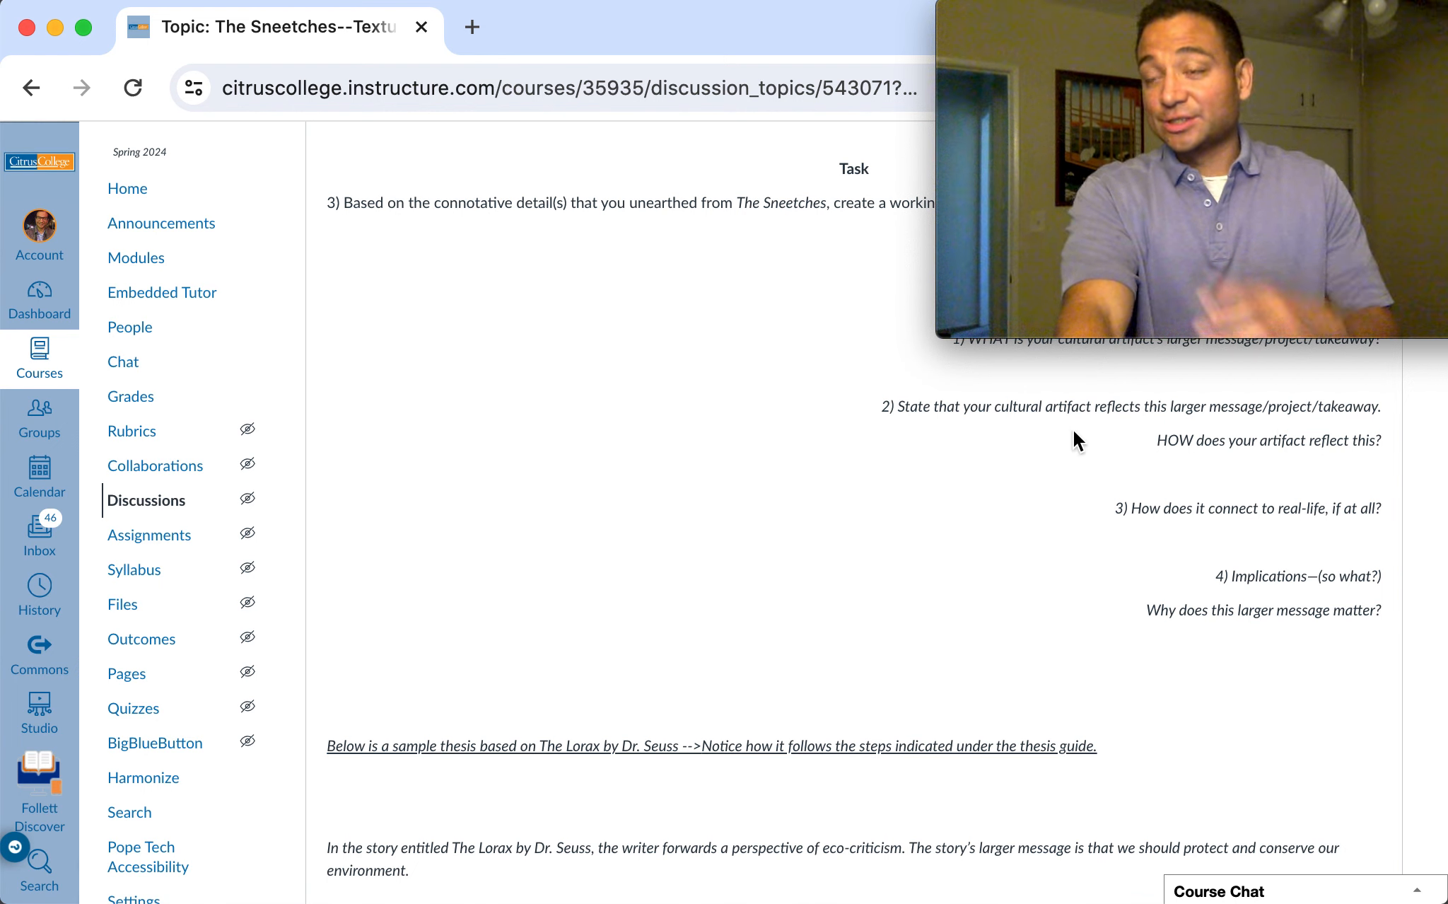
pyautogui.moveTo(1178, 560)
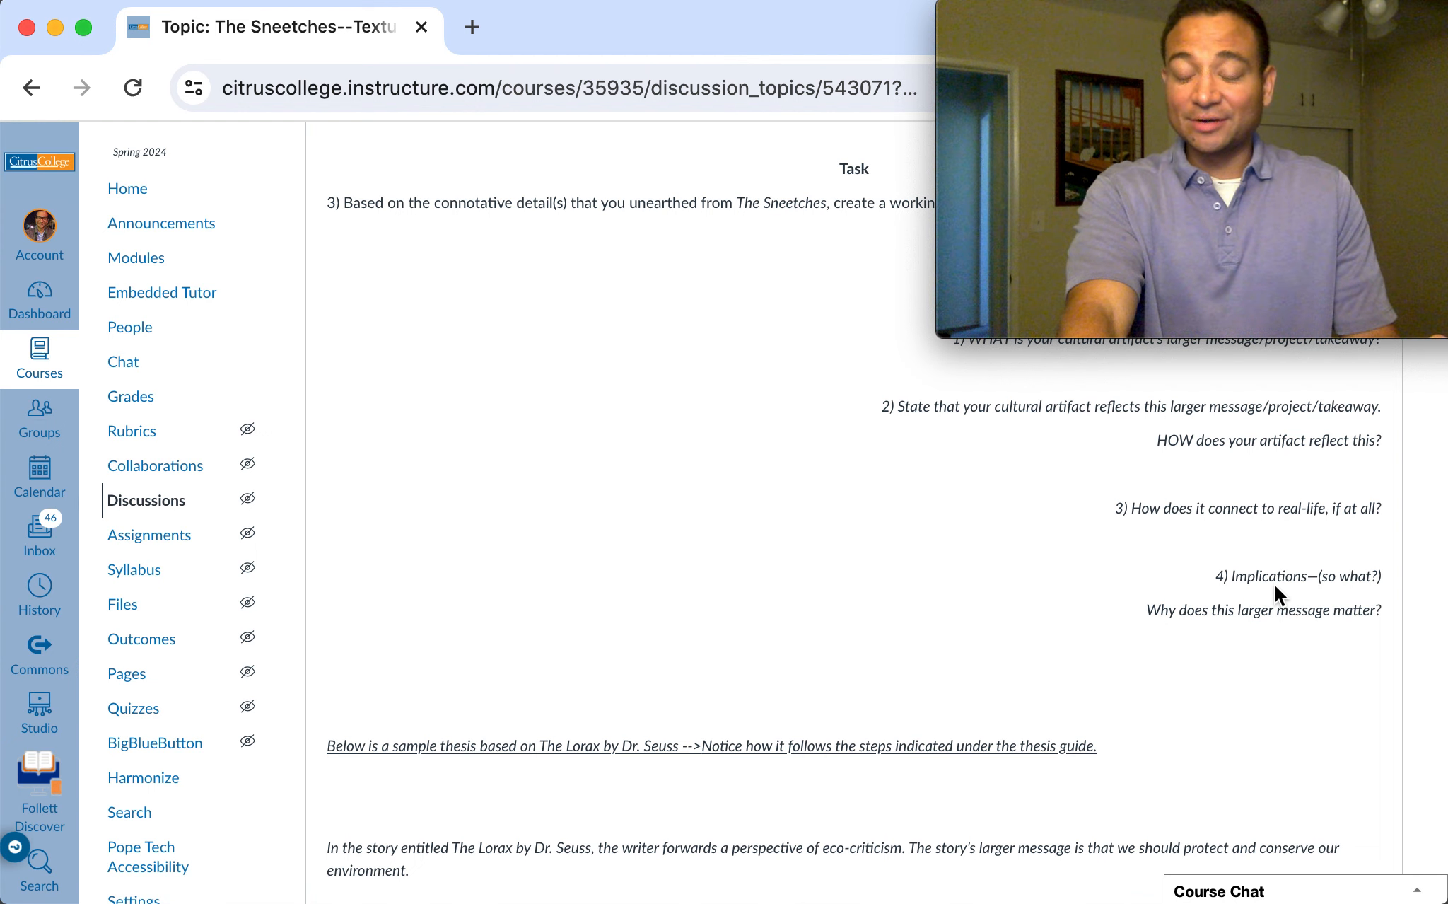
pyautogui.scroll(-3)
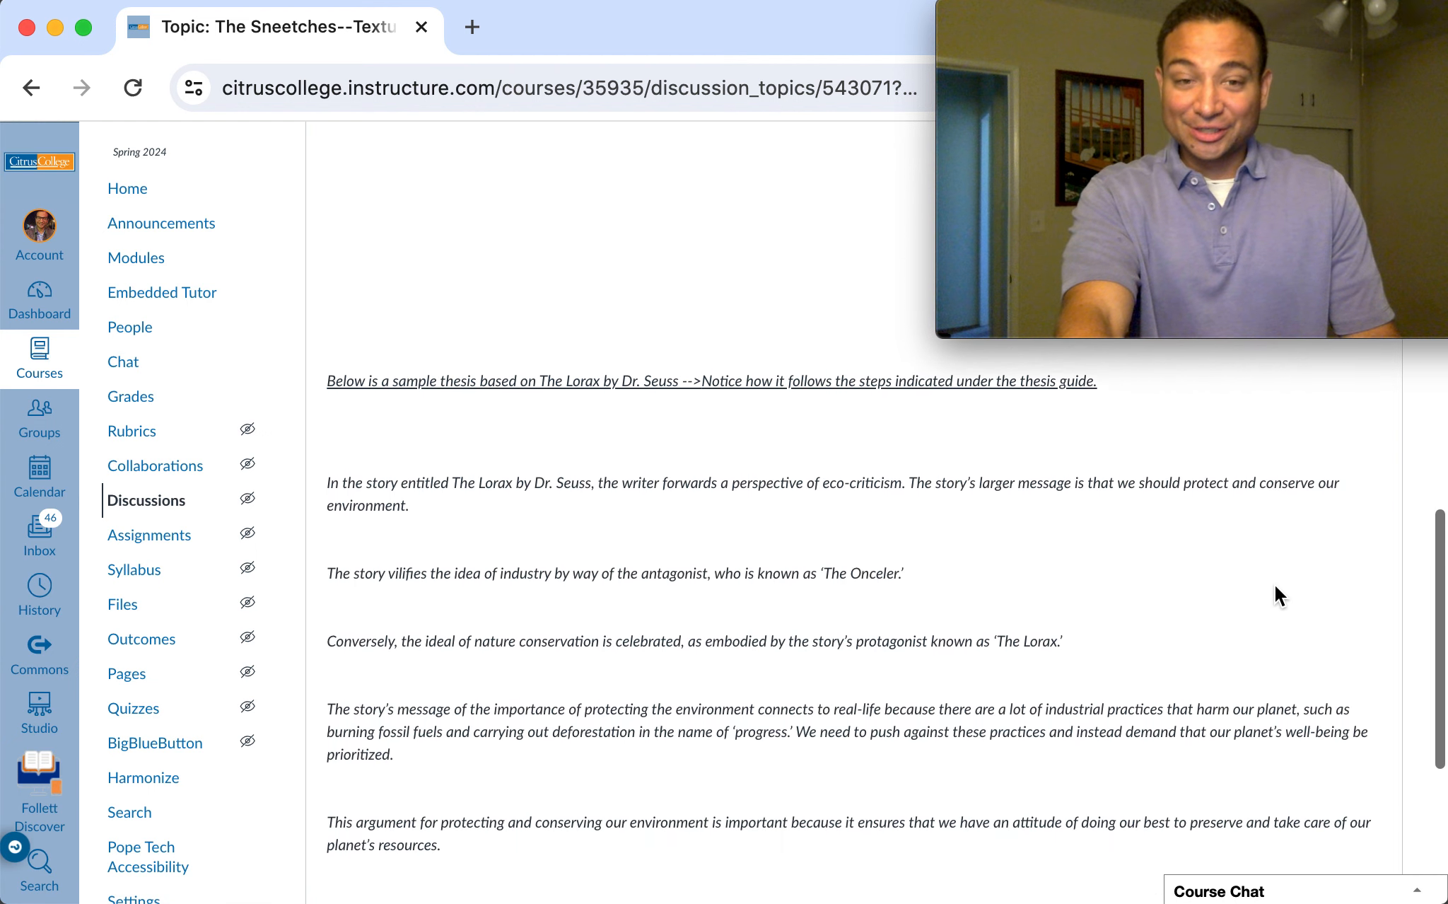
pyautogui.scroll(-3)
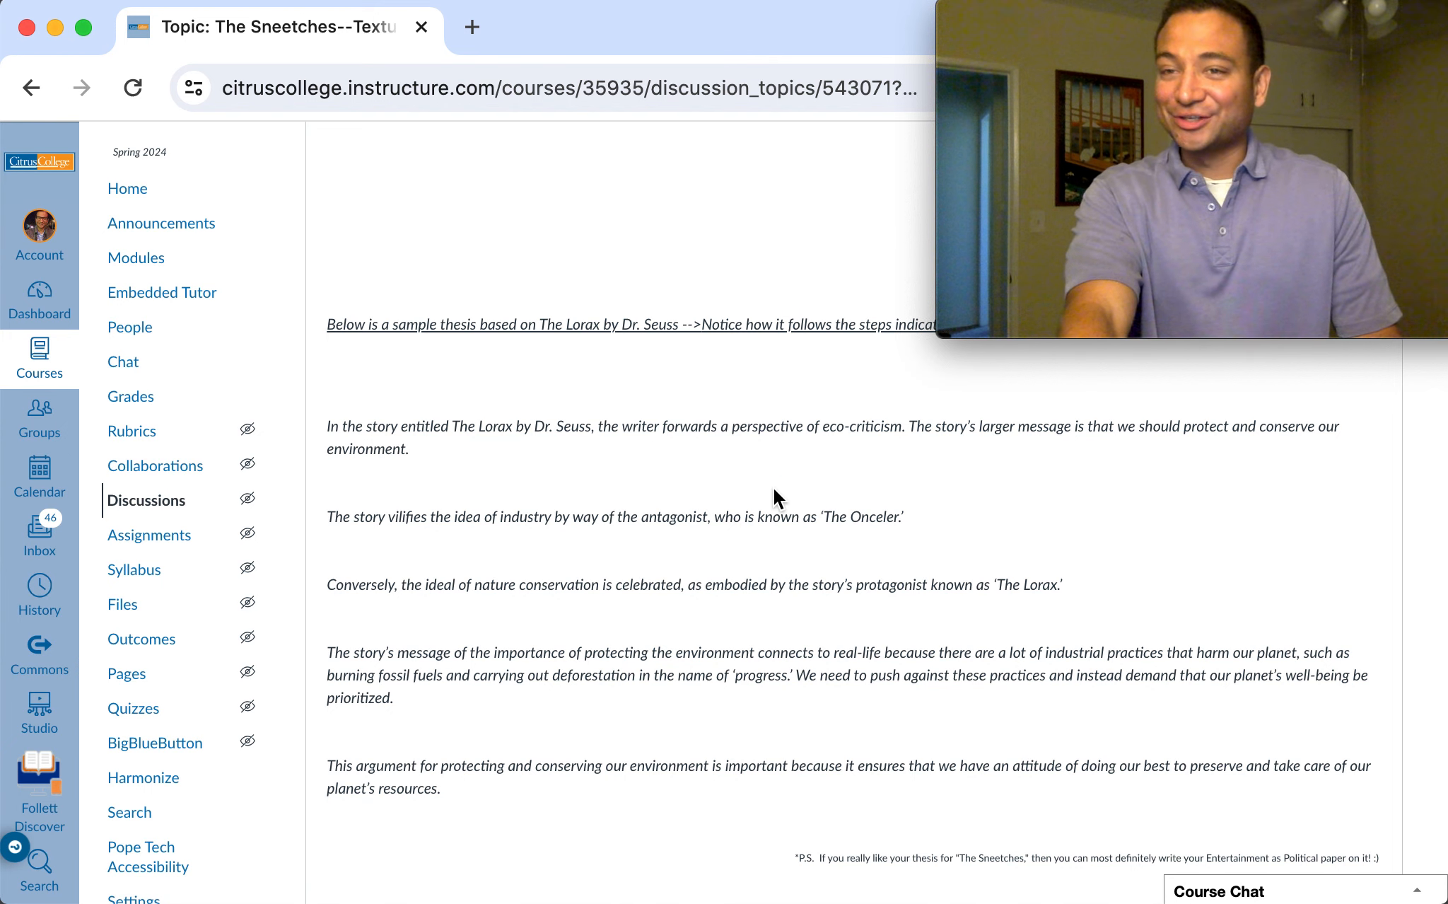
pyautogui.scroll(-3)
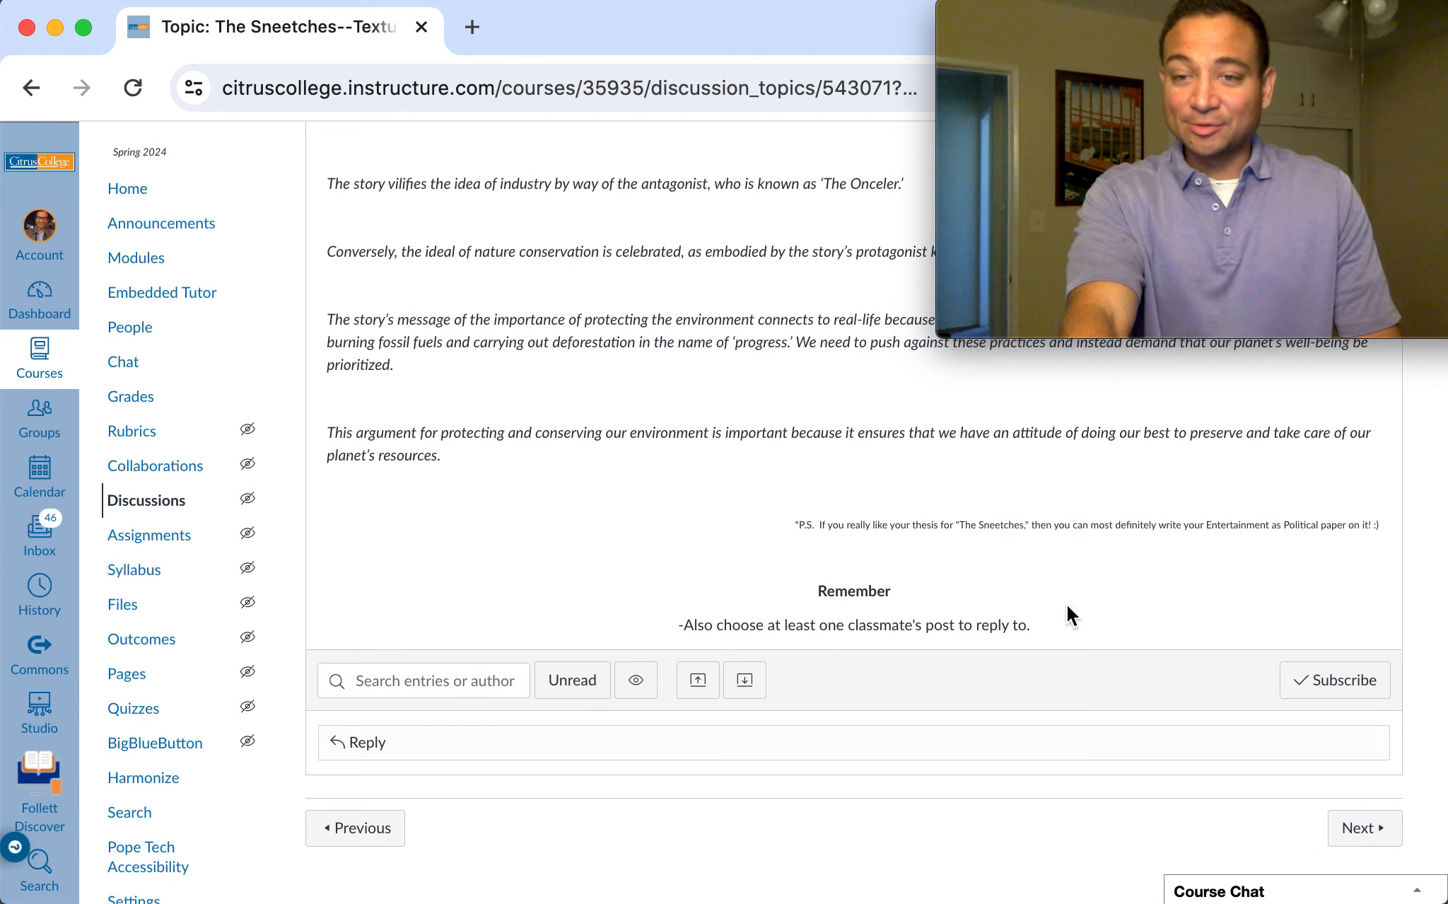
pyautogui.moveTo(939, 576)
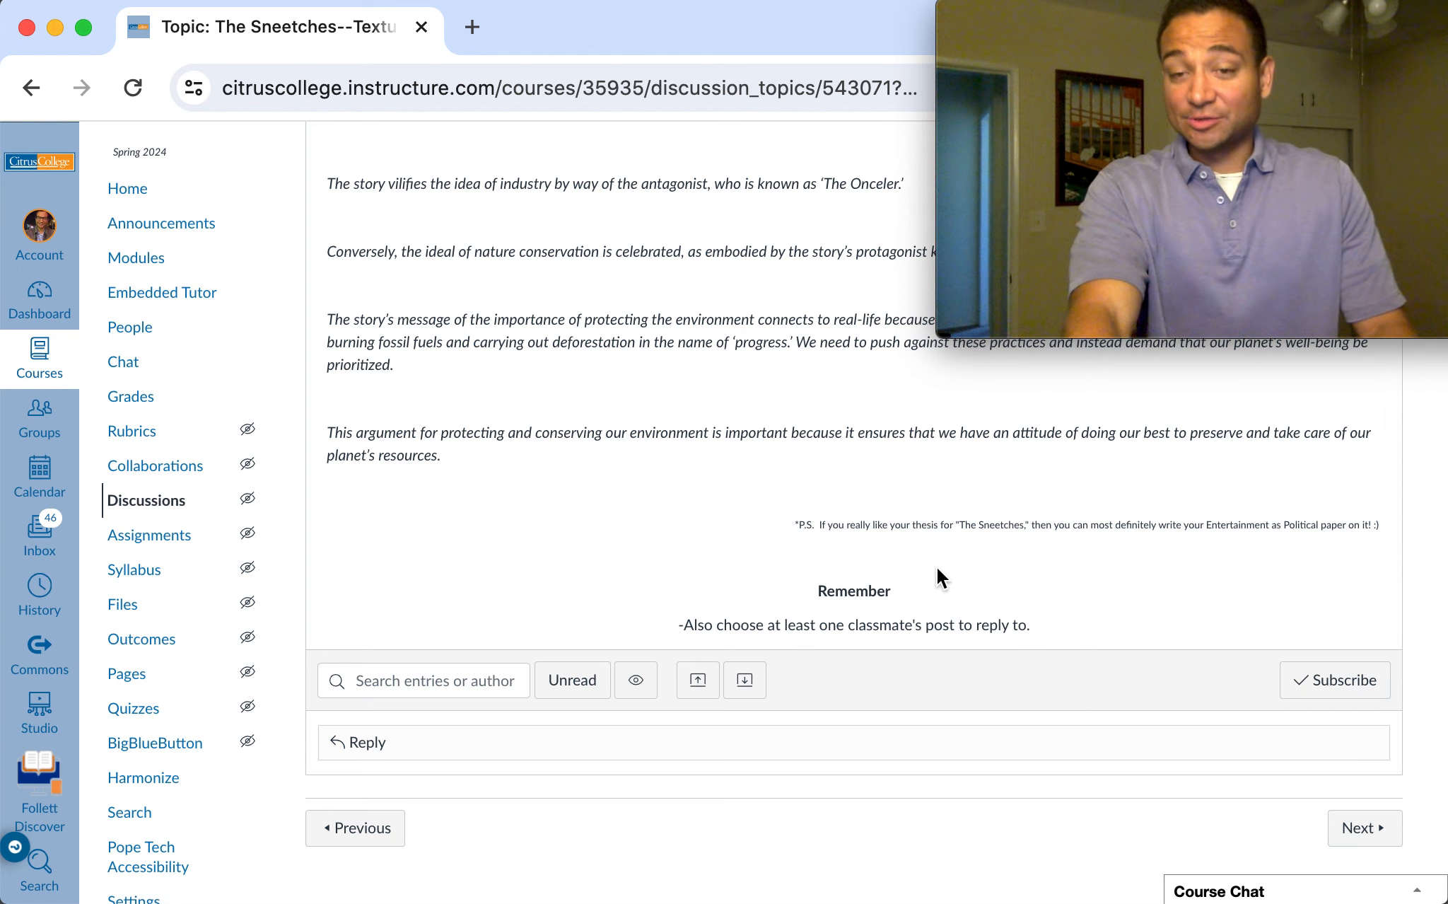